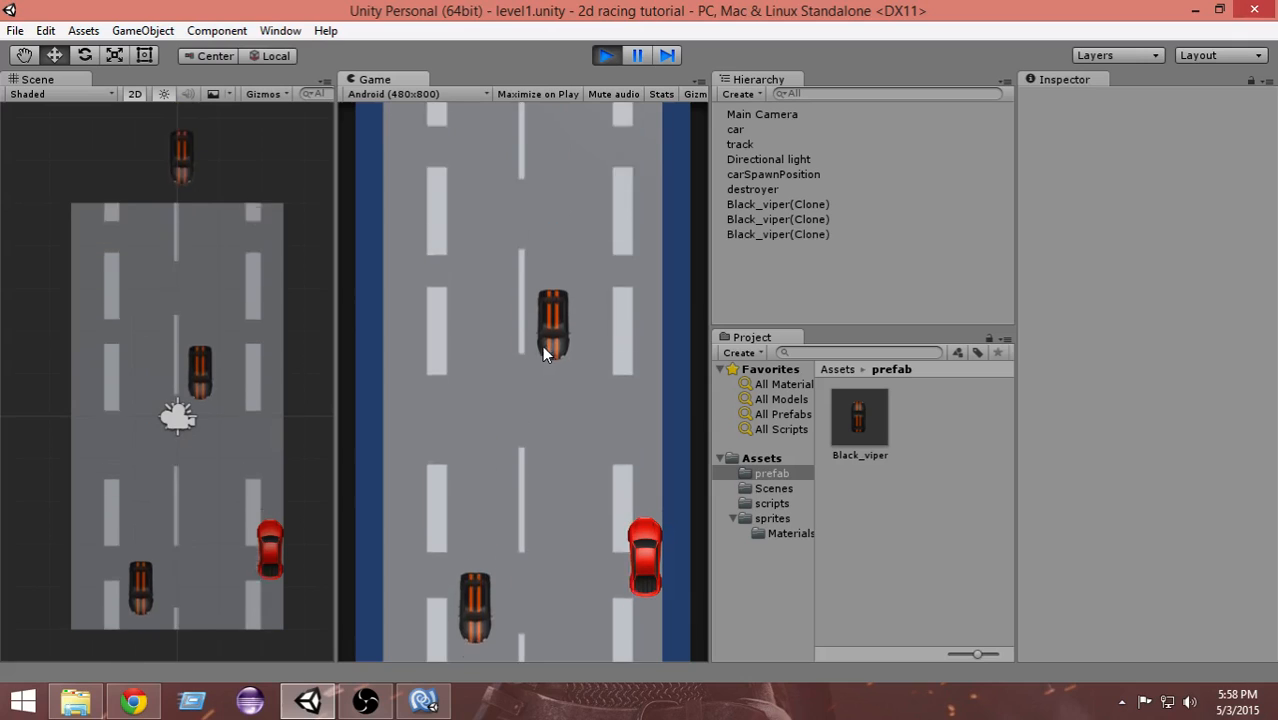
Stop play mode and select carSpawnPosition to show its Car Spawner in the Inspector.
{"action": "left_click", "coordinate": [606, 56]}
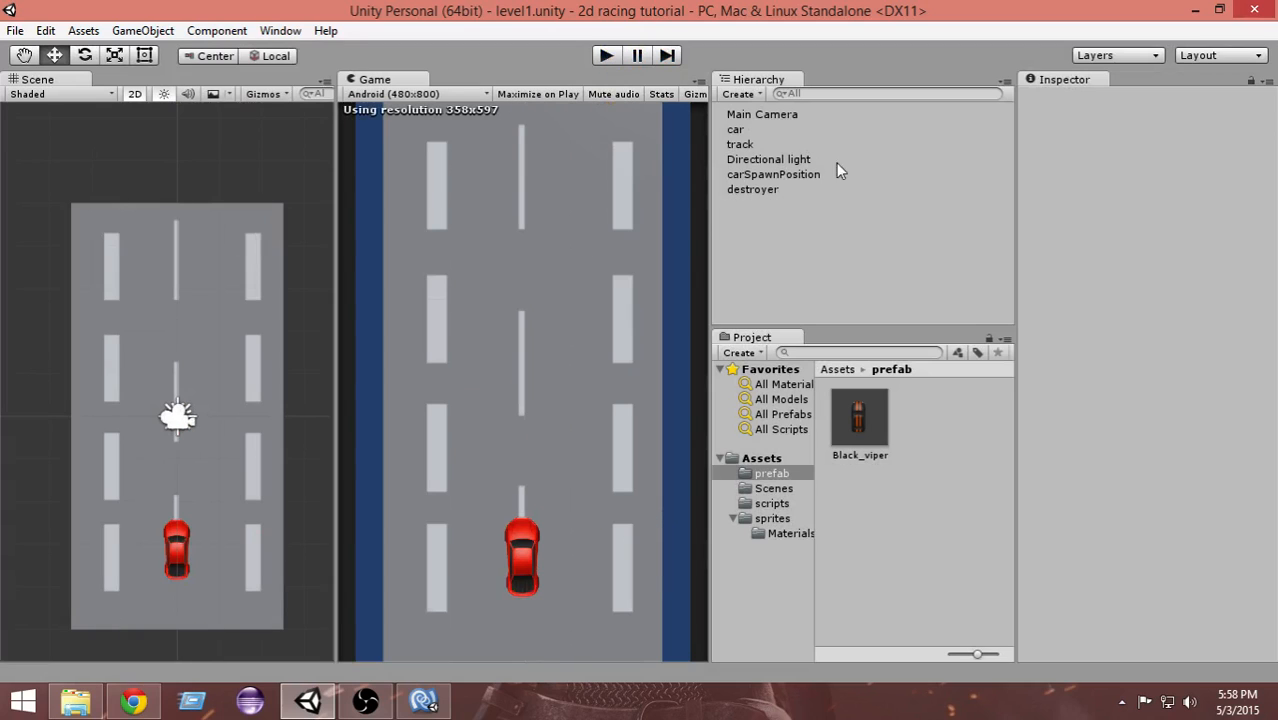
{"action": "mouse_move", "coordinate": [884, 492]}
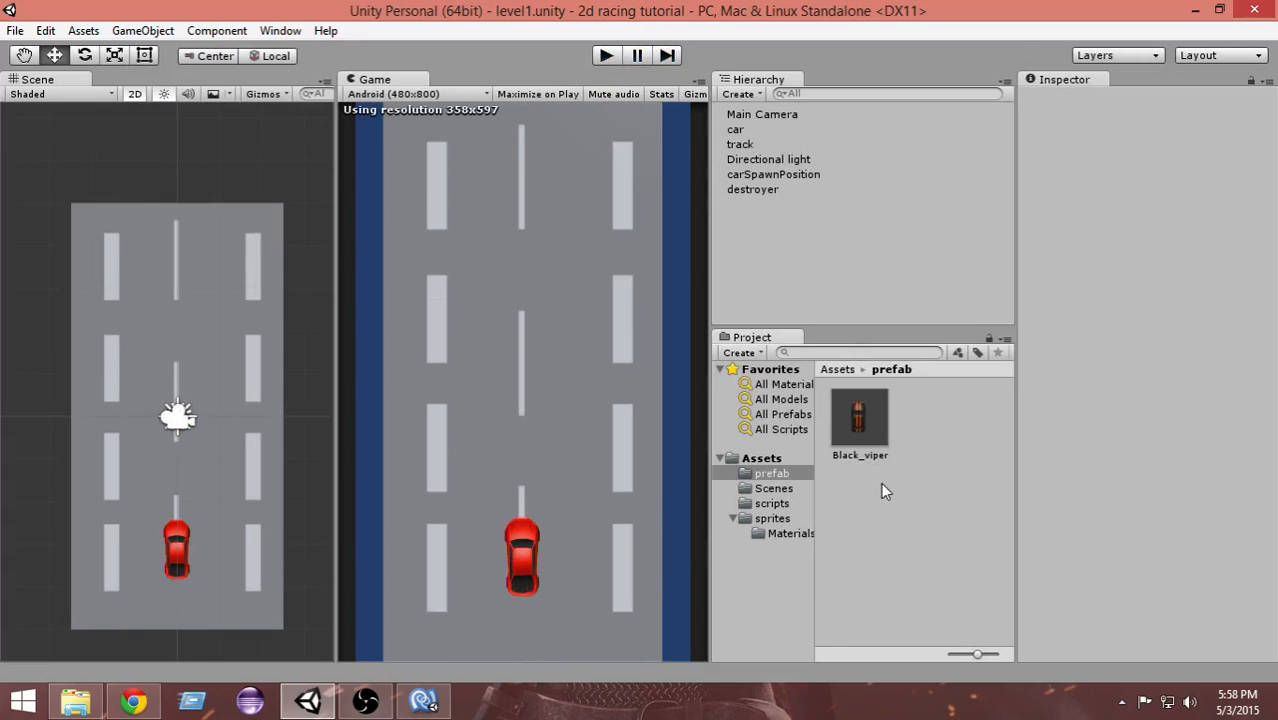
{"action": "left_click", "coordinate": [772, 174]}
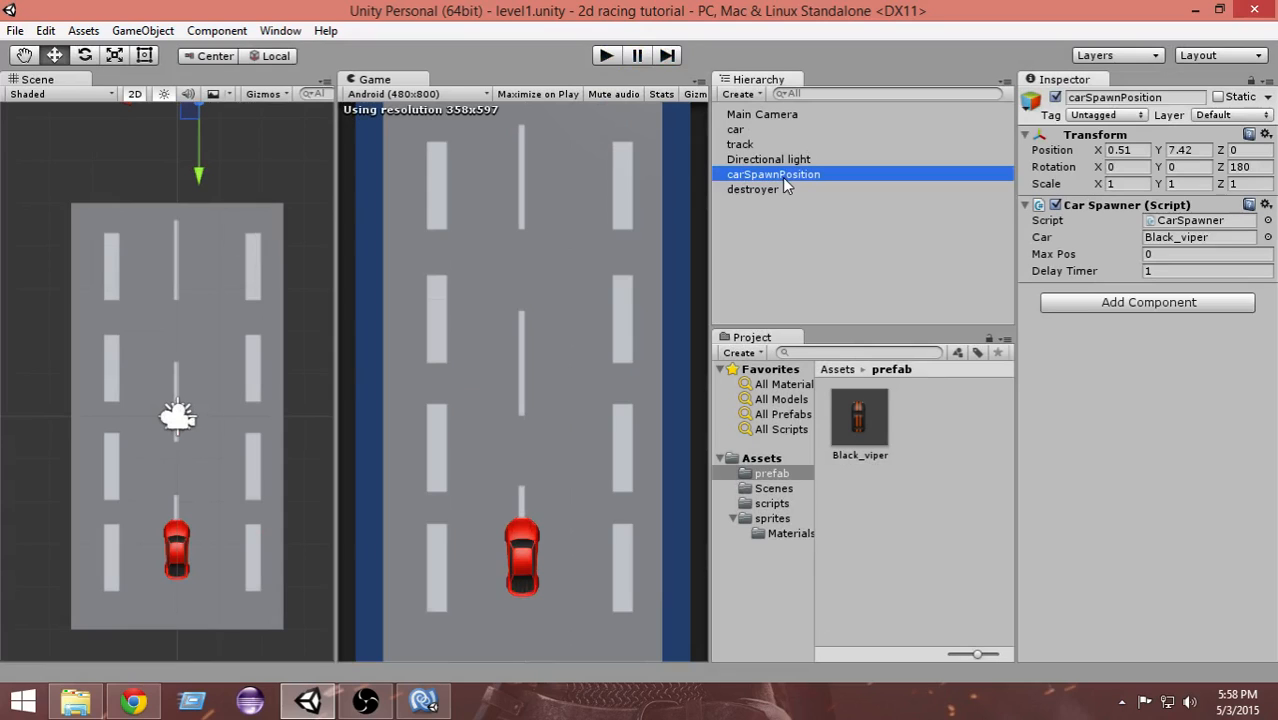
{"action": "left_click", "coordinate": [1204, 272]}
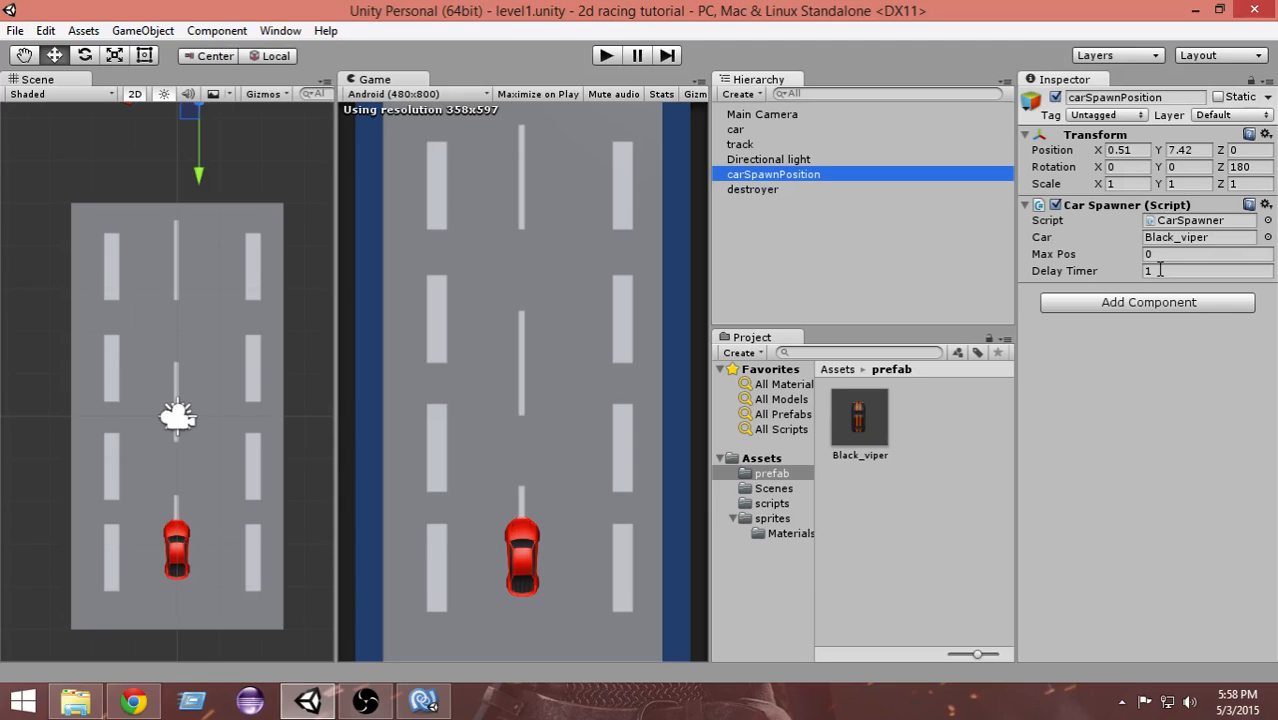
{"action": "mouse_move", "coordinate": [762, 260]}
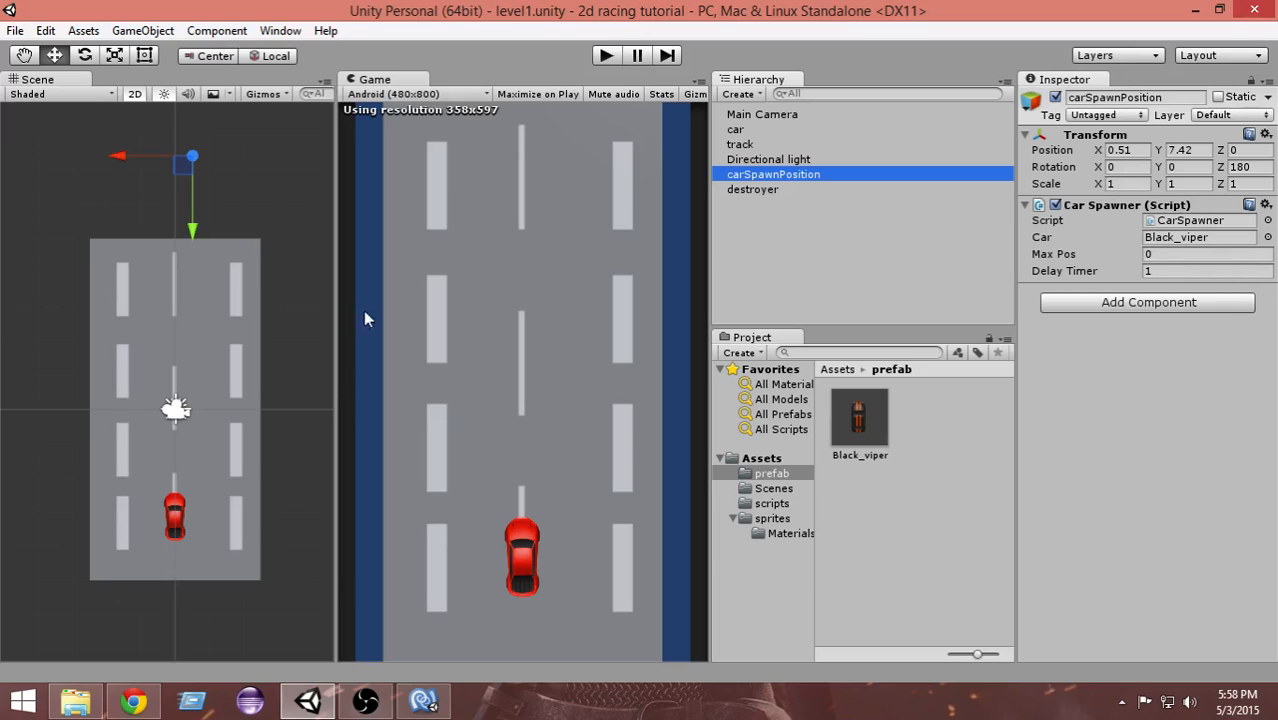
{"action": "mouse_move", "coordinate": [236, 308]}
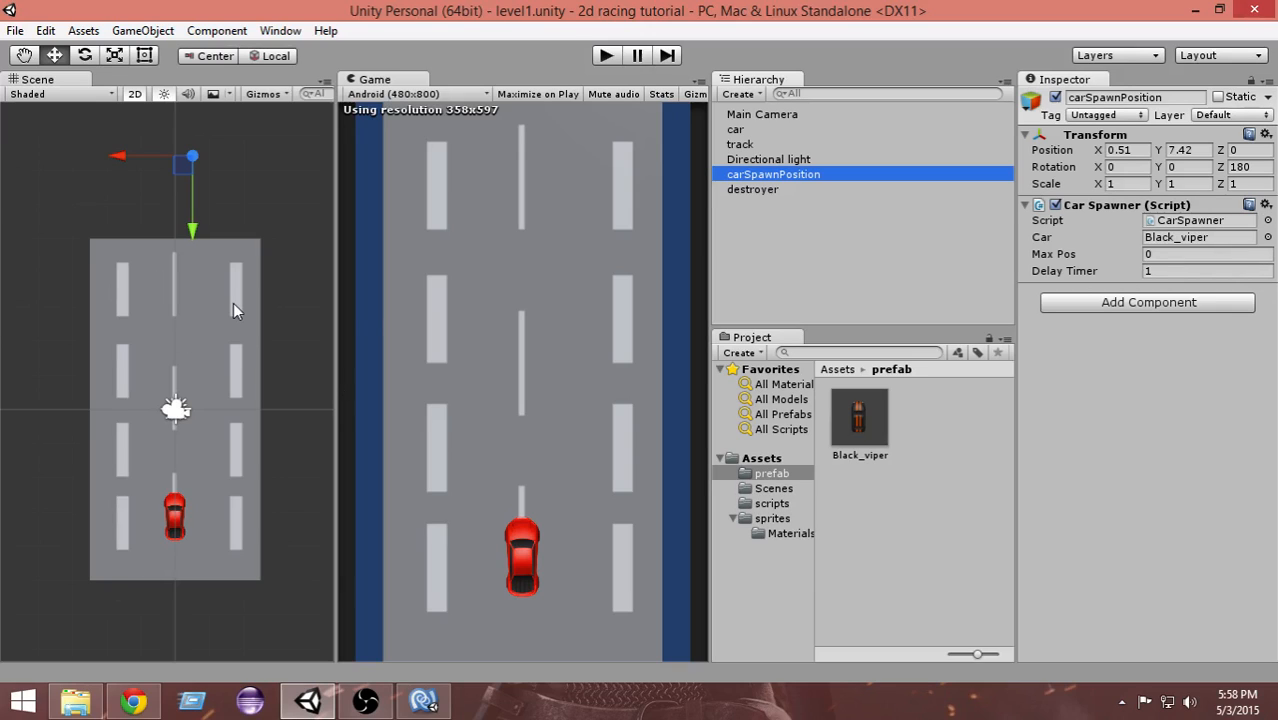
{"action": "mouse_move", "coordinate": [1092, 296]}
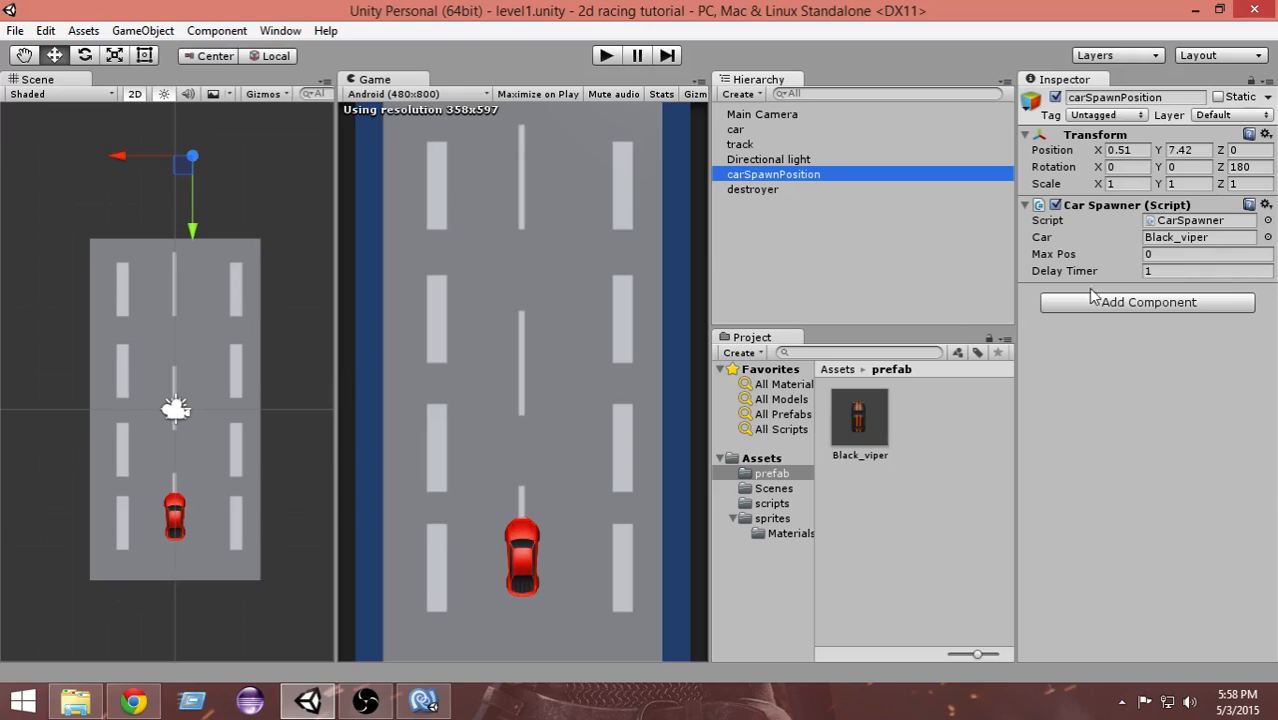
Set the Car Spawner's Delay Timer on carSpawnPosition to 0.5.
{"action": "left_click", "coordinate": [1204, 272]}
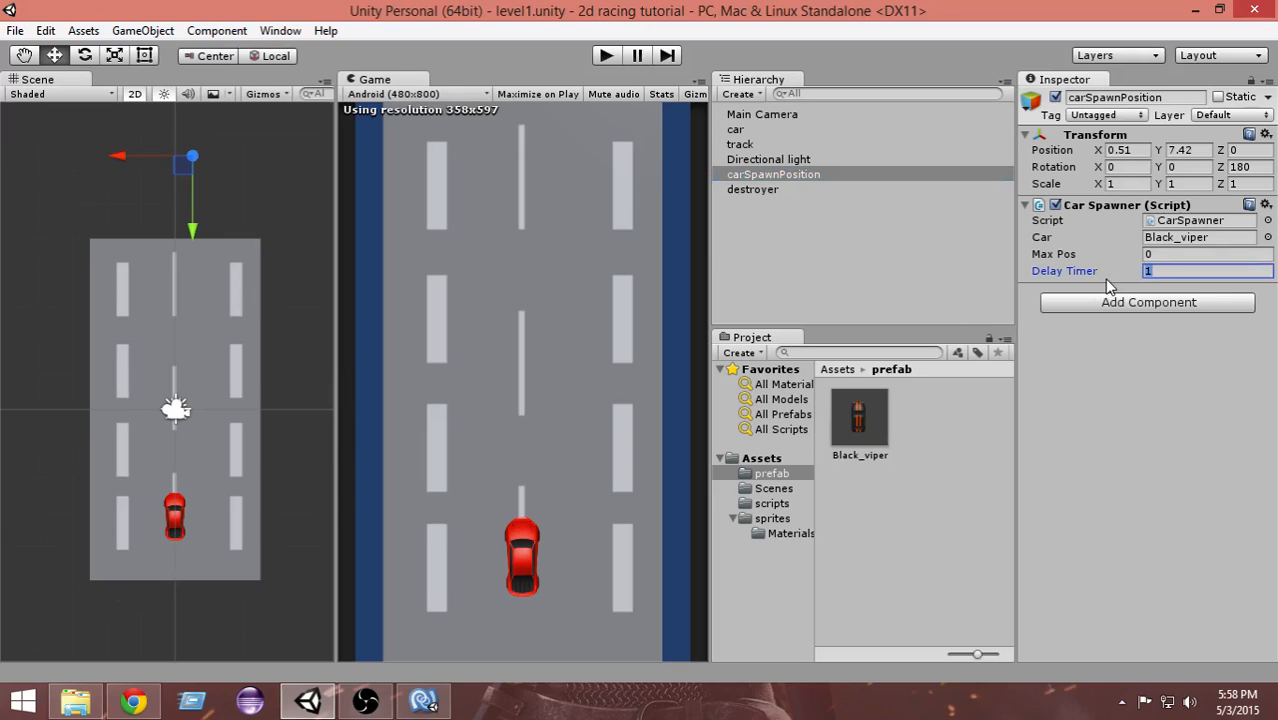
{"action": "type", "text": "0."}
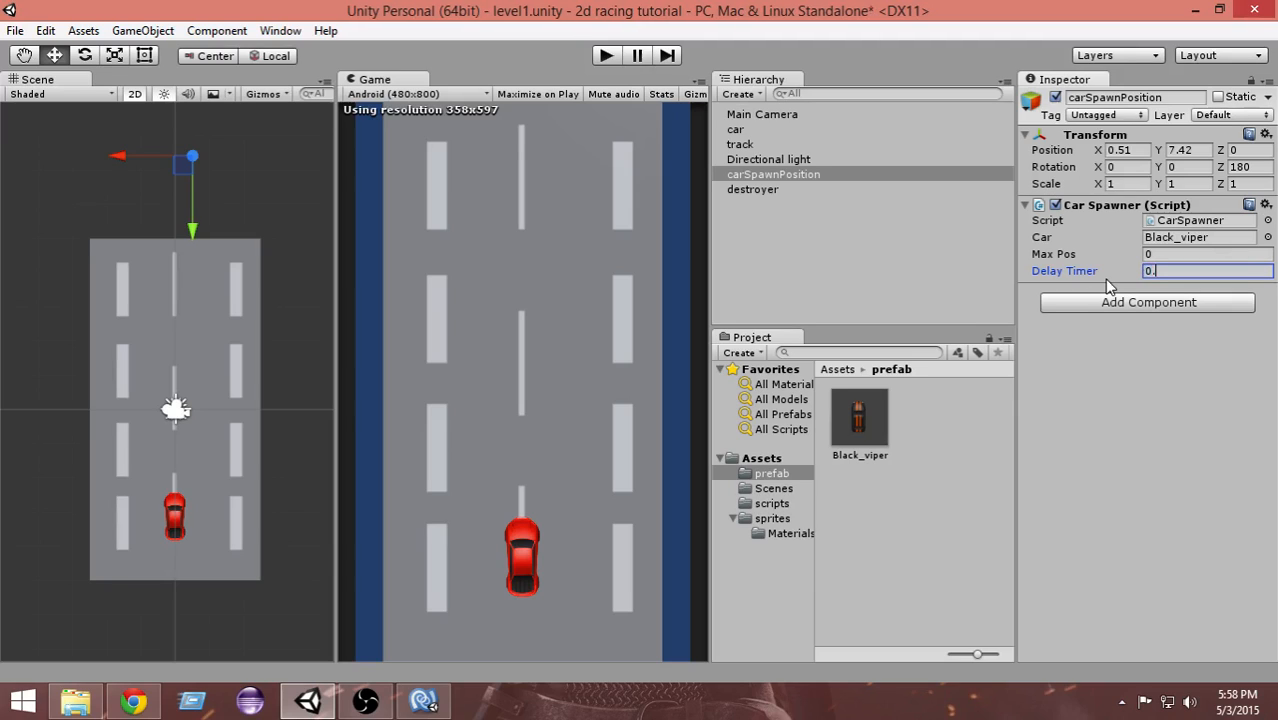
{"action": "type", "text": "5"}
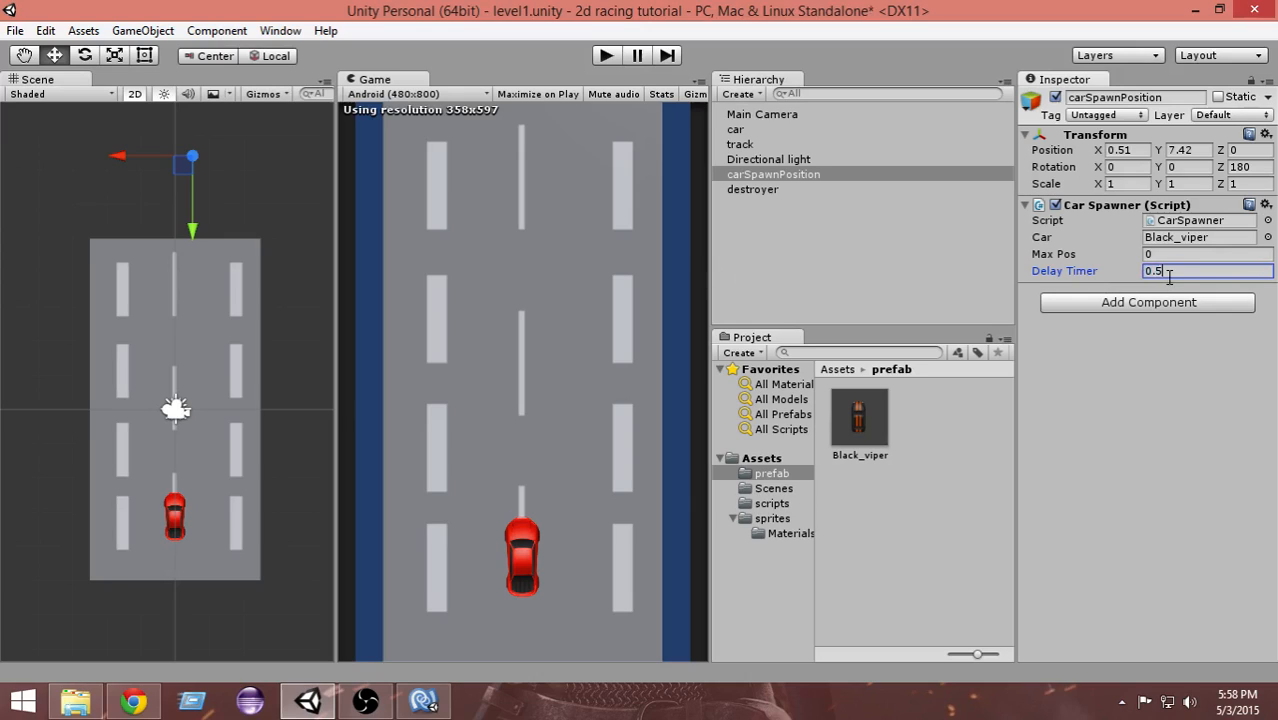
{"action": "mouse_move", "coordinate": [528, 320]}
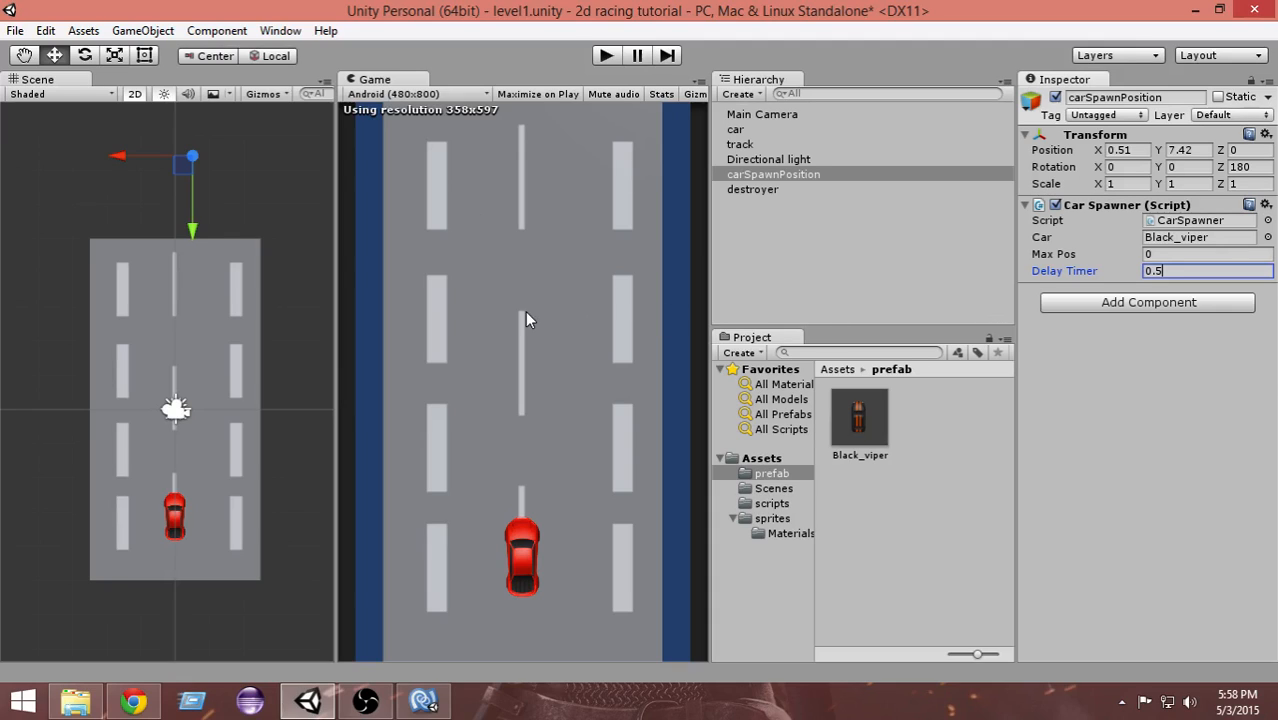
{"action": "mouse_move", "coordinate": [616, 140]}
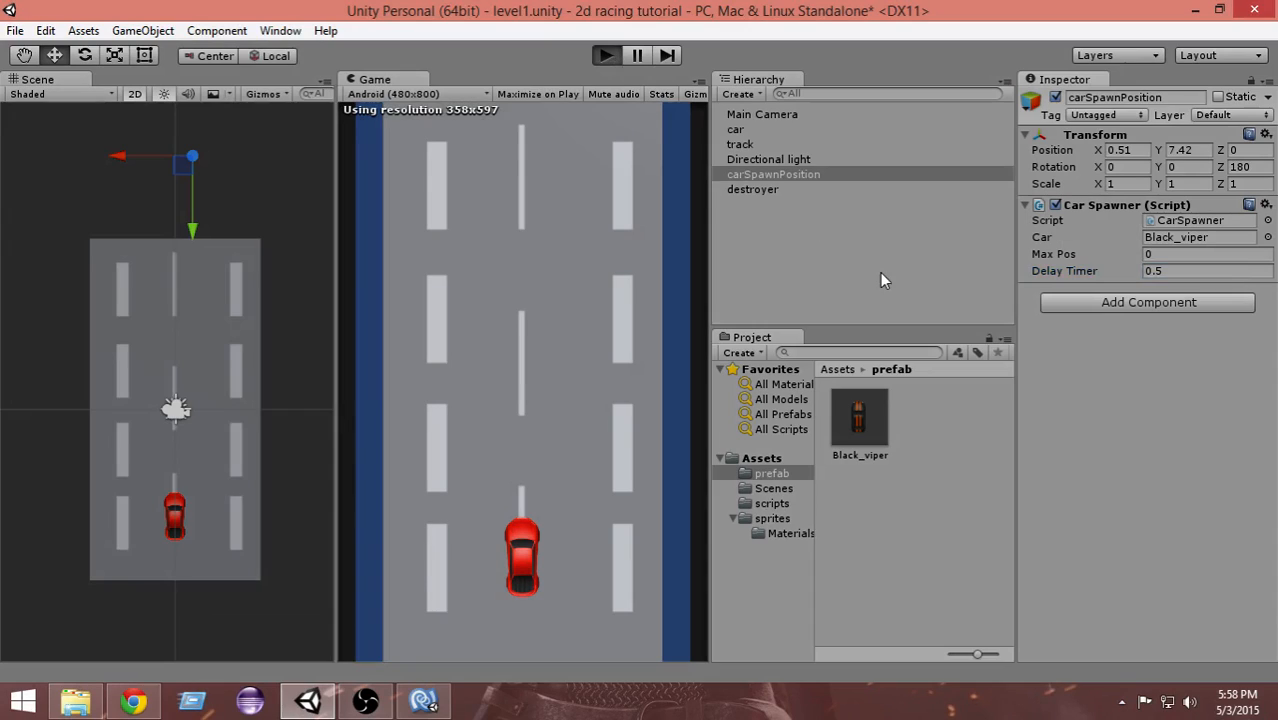
{"action": "left_click", "coordinate": [604, 56]}
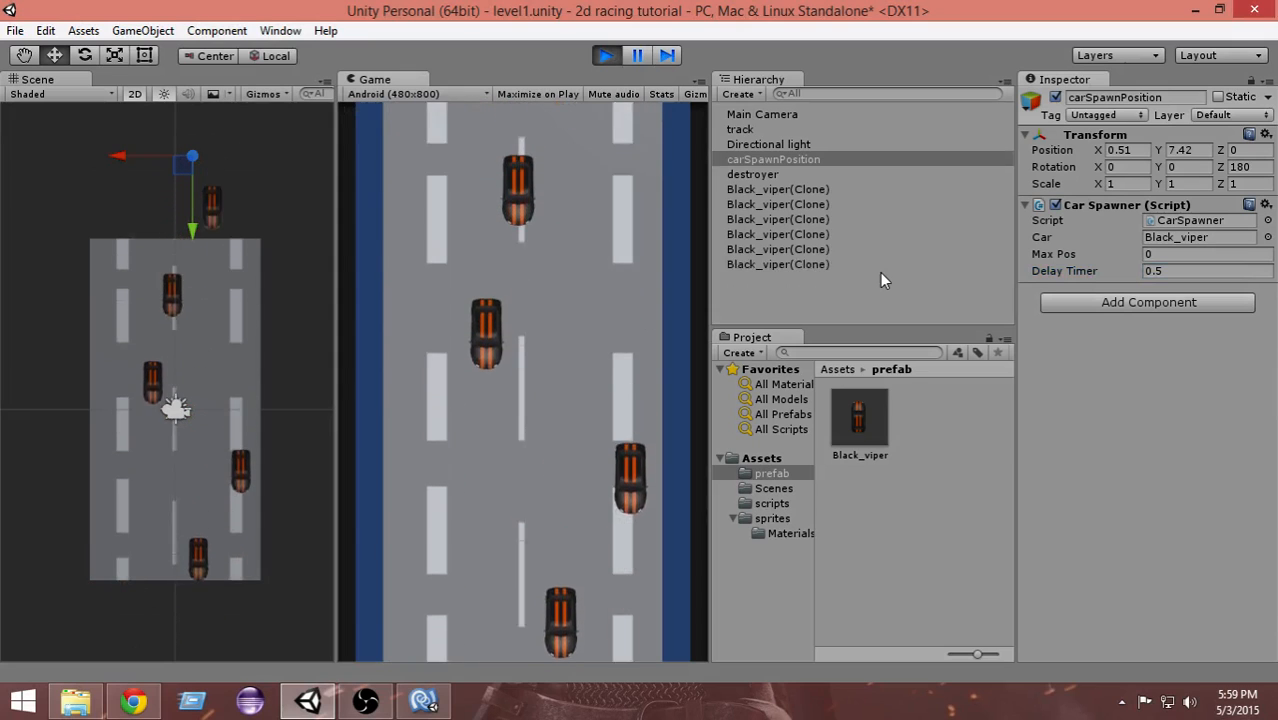
{"action": "left_click", "coordinate": [604, 56]}
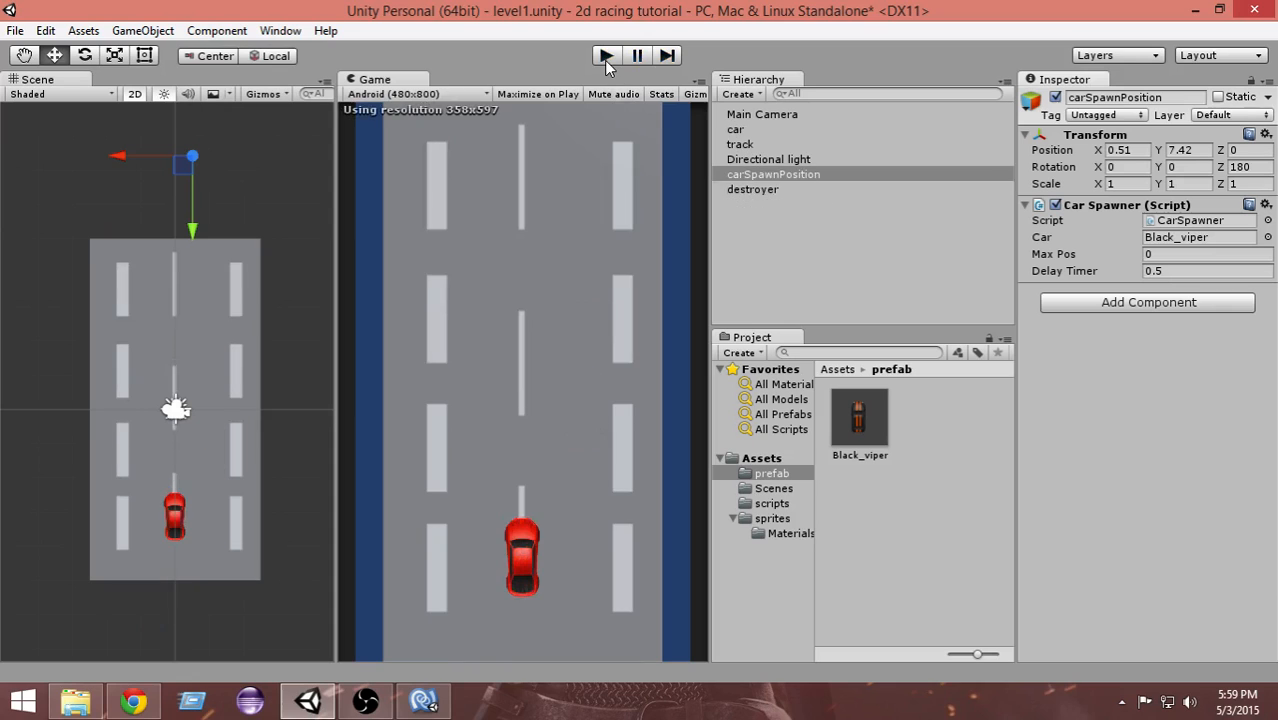
{"action": "left_click", "coordinate": [604, 56]}
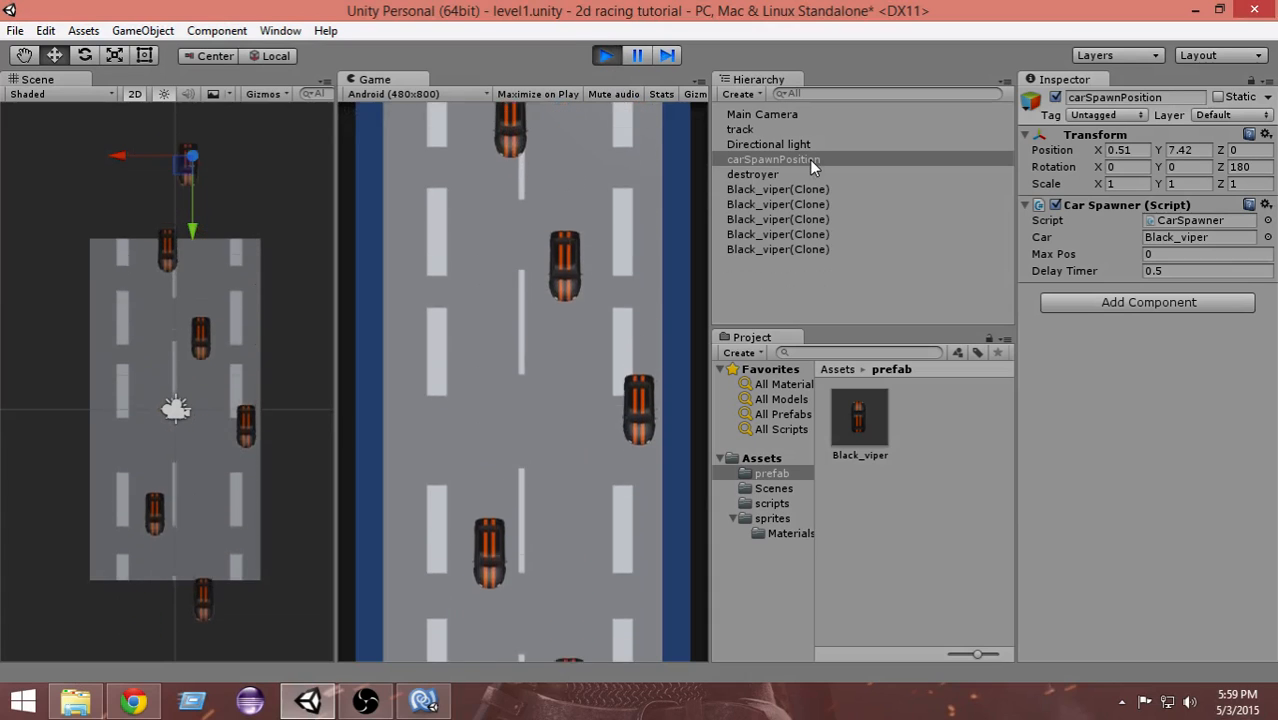
{"action": "left_click", "coordinate": [604, 56]}
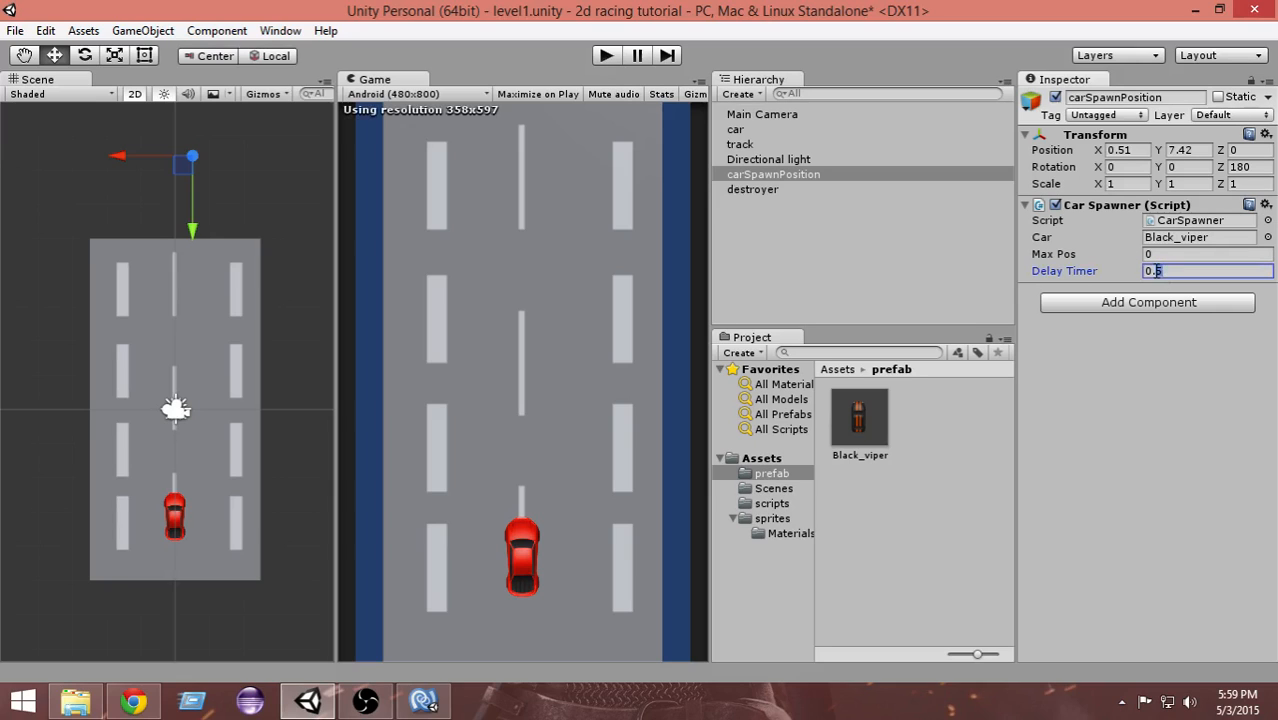
Test a Delay Timer of 0.8, stop the game, and restore the timer to 0.5.
{"action": "type", "text": "0.8"}
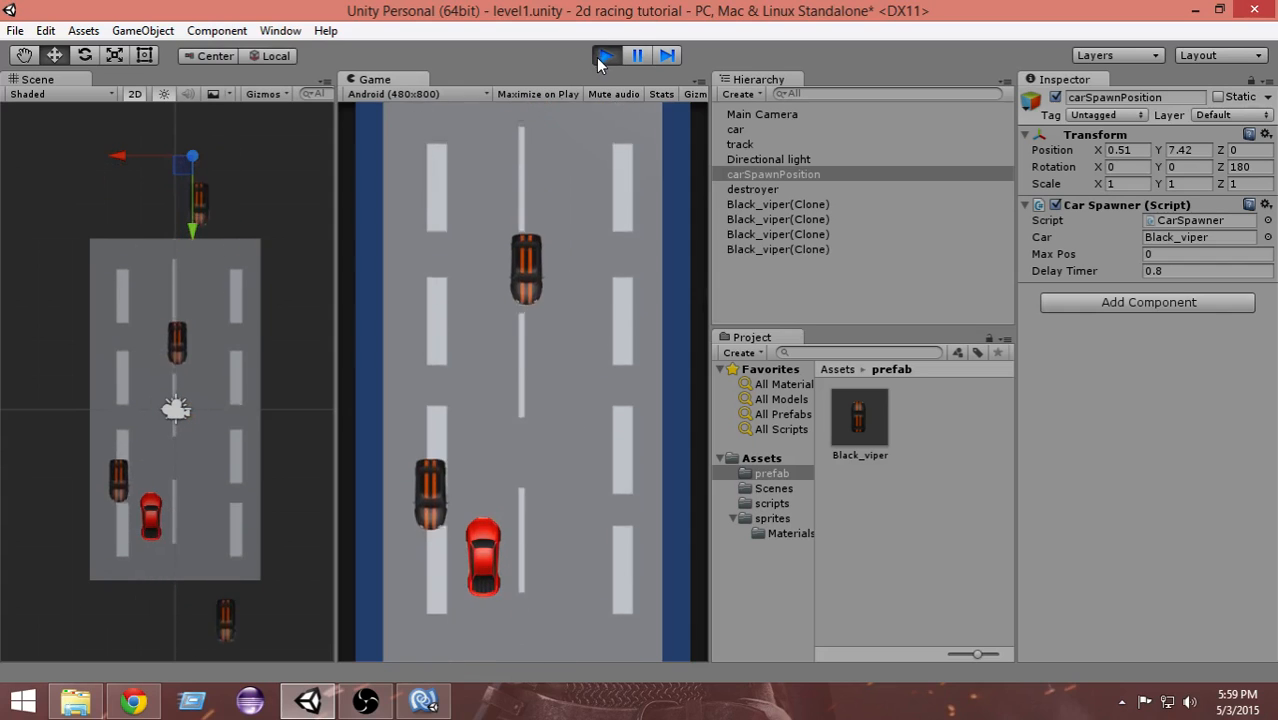
{"action": "left_click", "coordinate": [604, 56]}
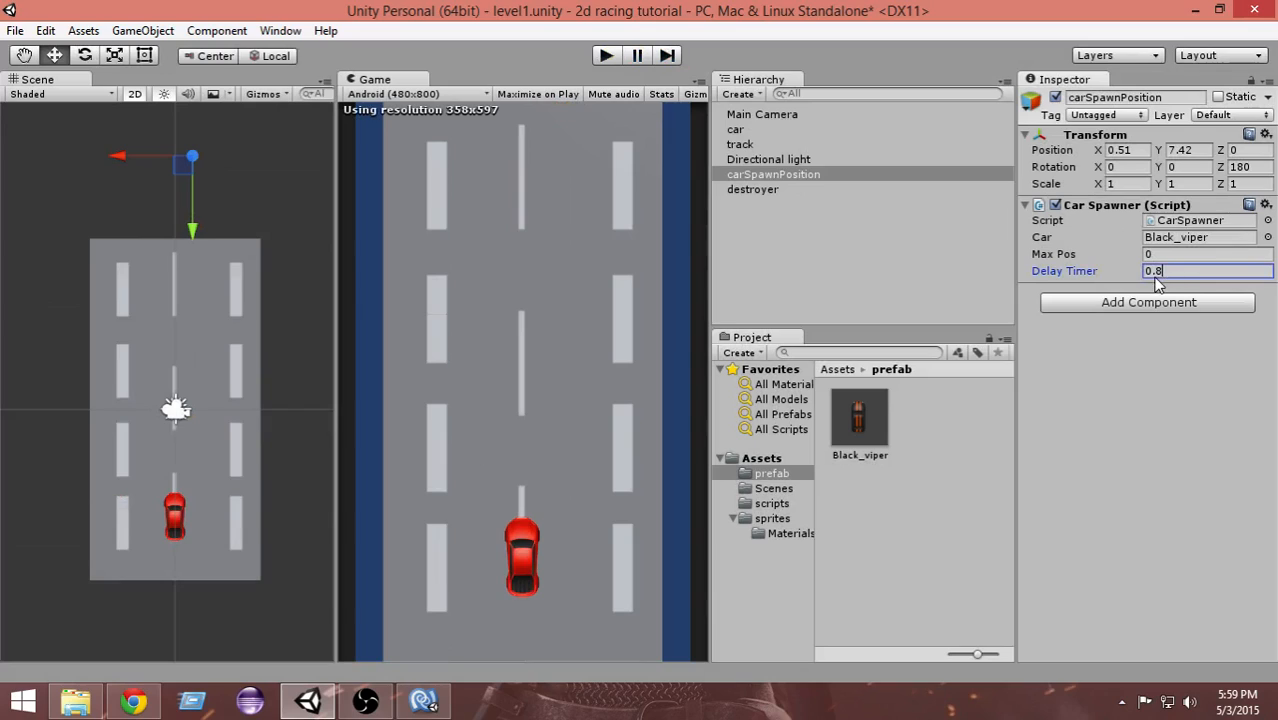
{"action": "type", "text": "0.5"}
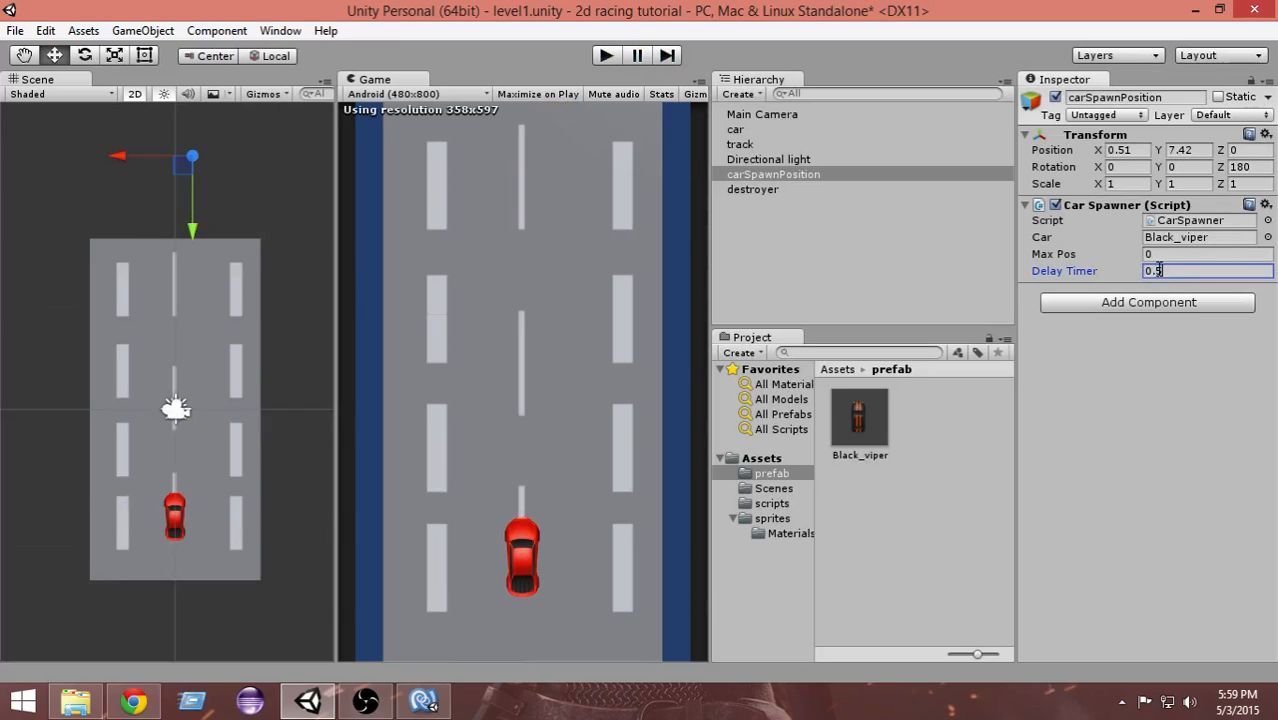
{"action": "left_click", "coordinate": [772, 174]}
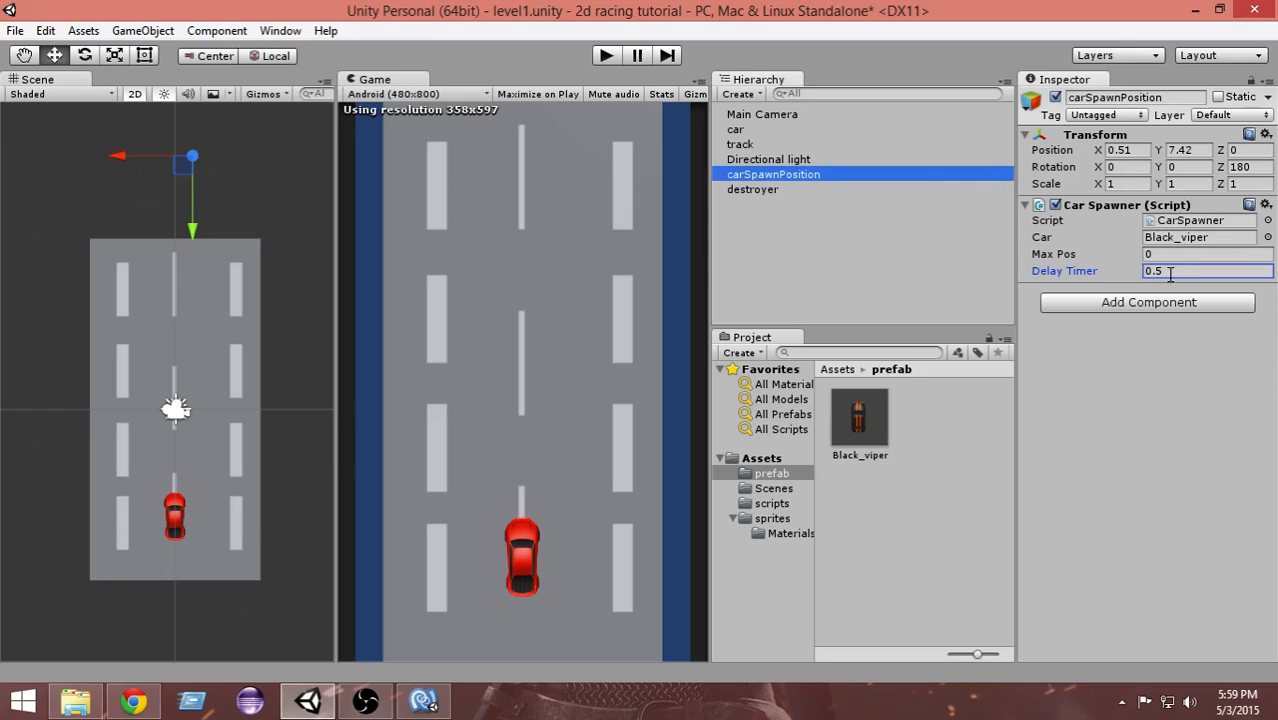
{"action": "mouse_move", "coordinate": [850, 208]}
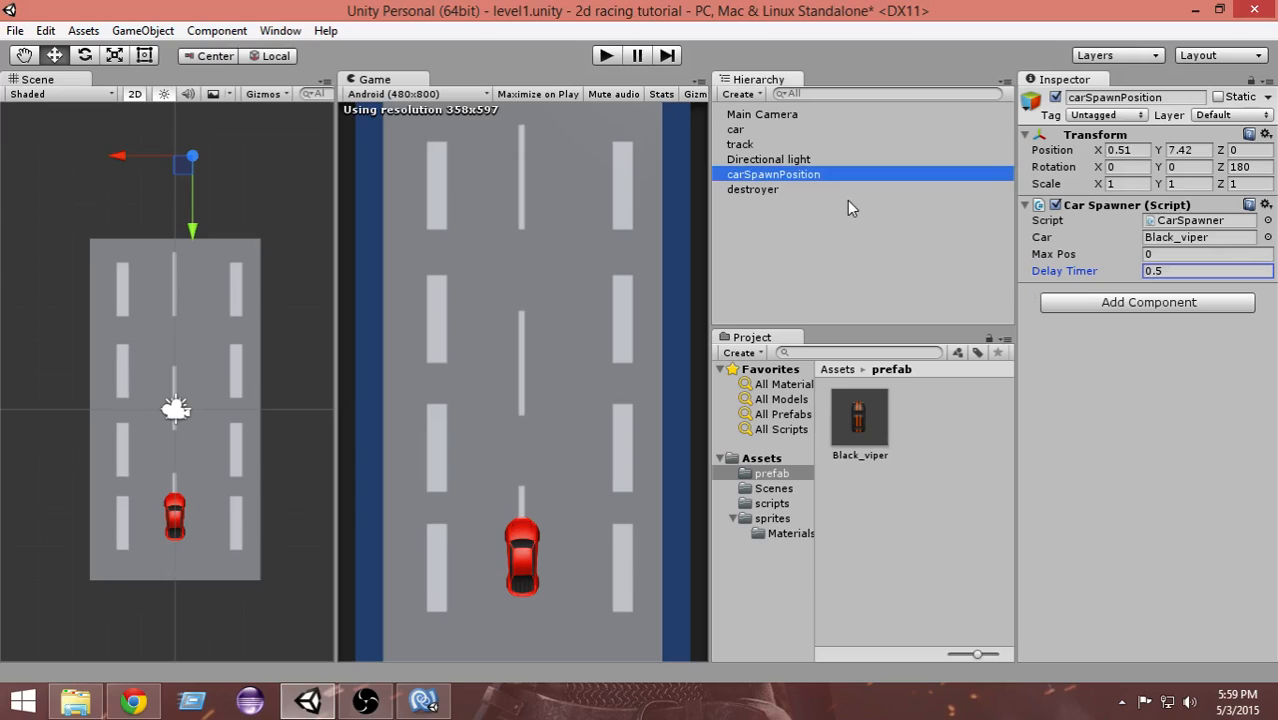
{"action": "mouse_move", "coordinate": [1018, 276]}
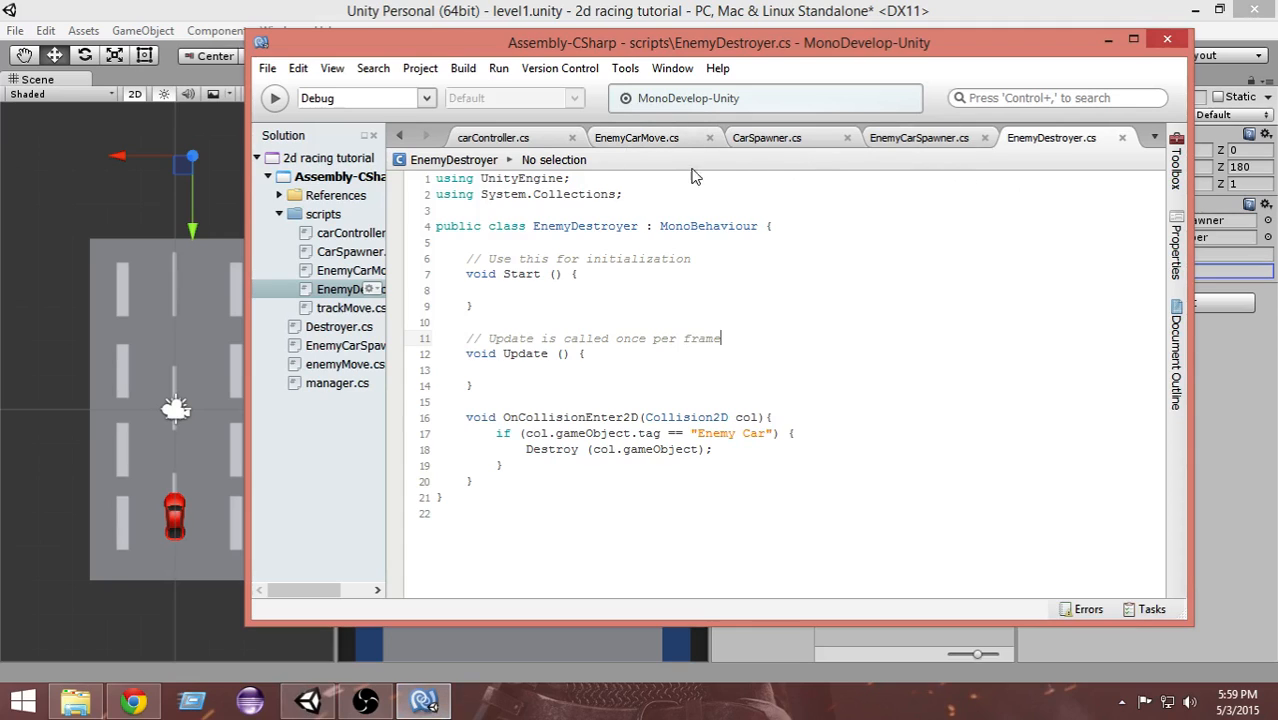
In EnemyCarMove.cs, set the public speed field to 8f.
{"action": "left_click", "coordinate": [636, 136]}
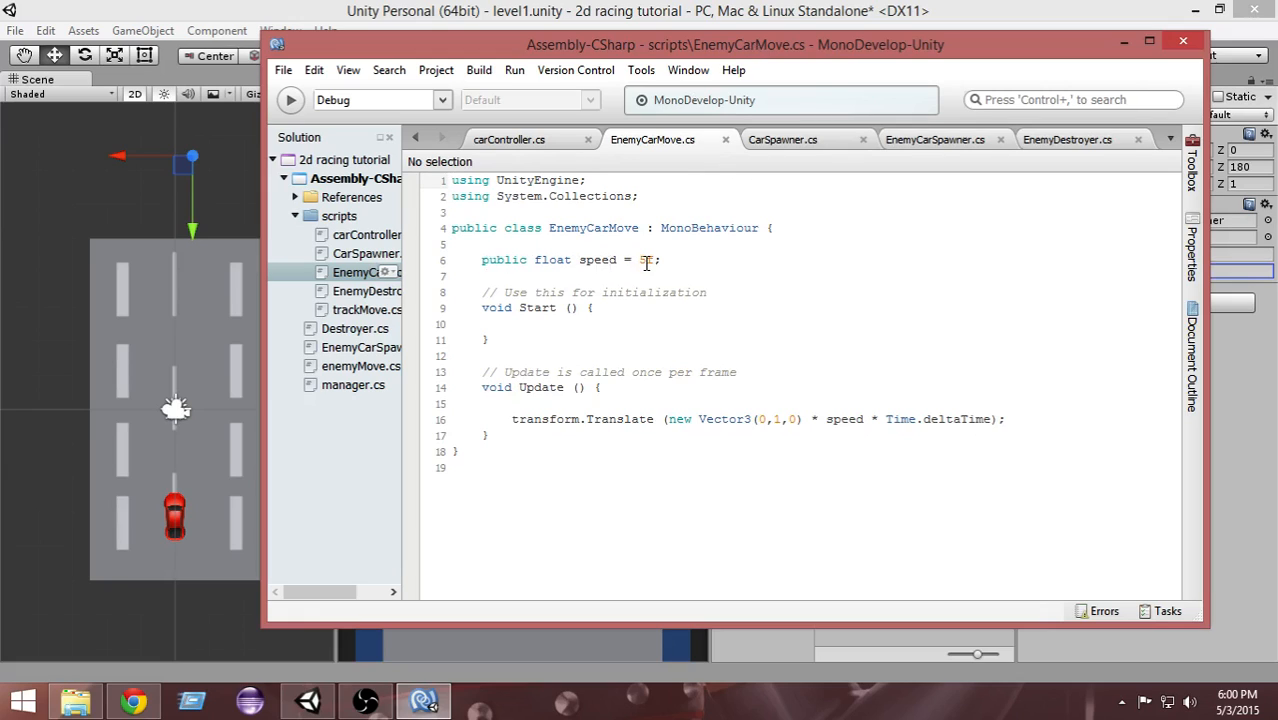
{"action": "left_click", "coordinate": [644, 260]}
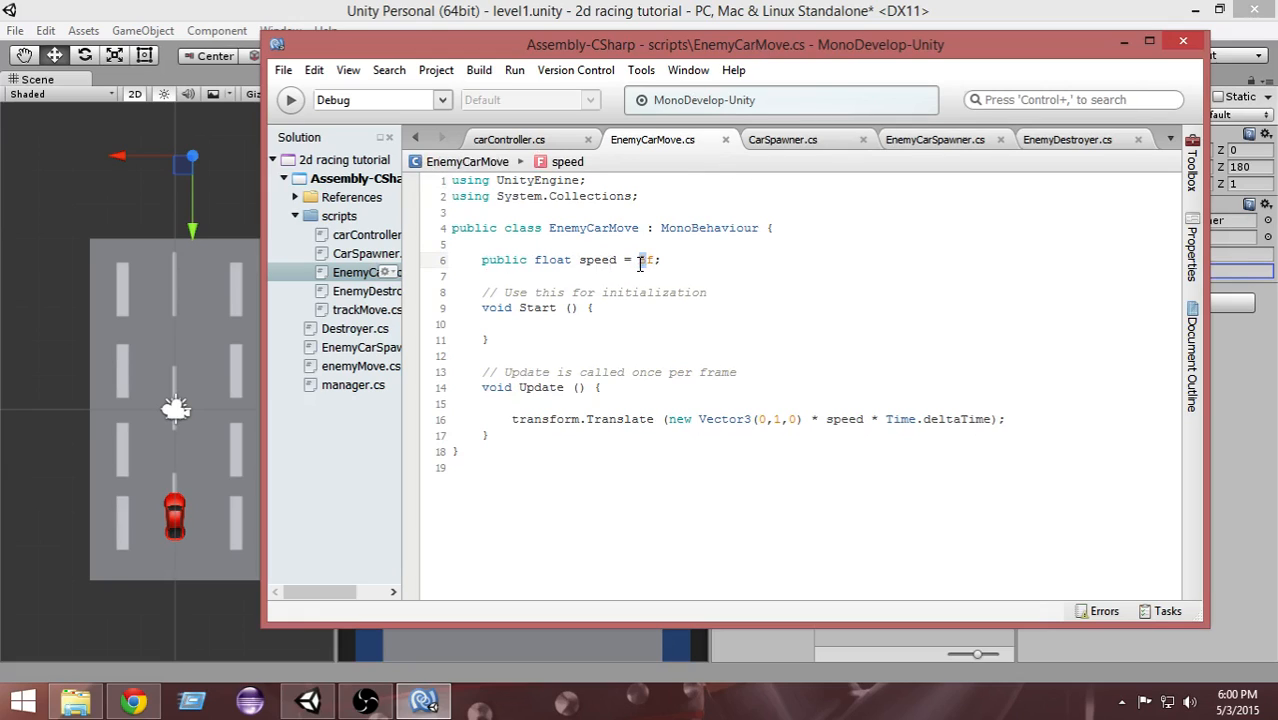
{"action": "type", "text": "8"}
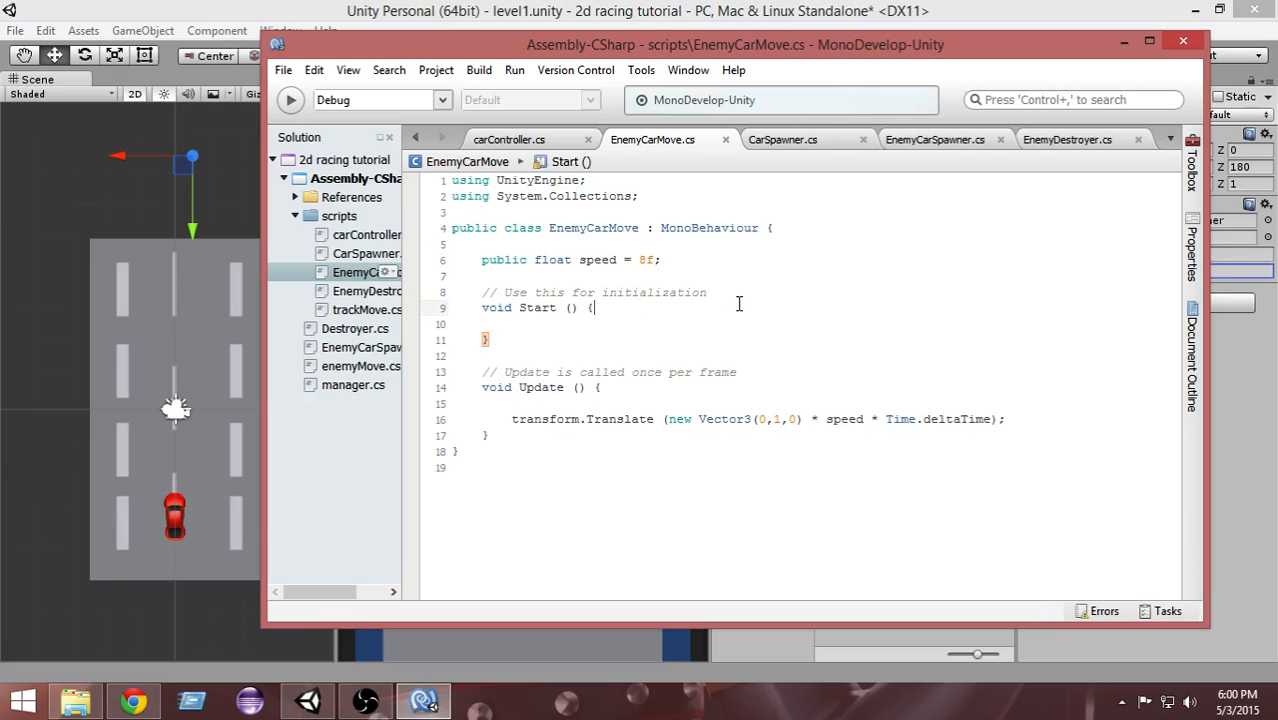
{"action": "mouse_move", "coordinate": [1096, 72]}
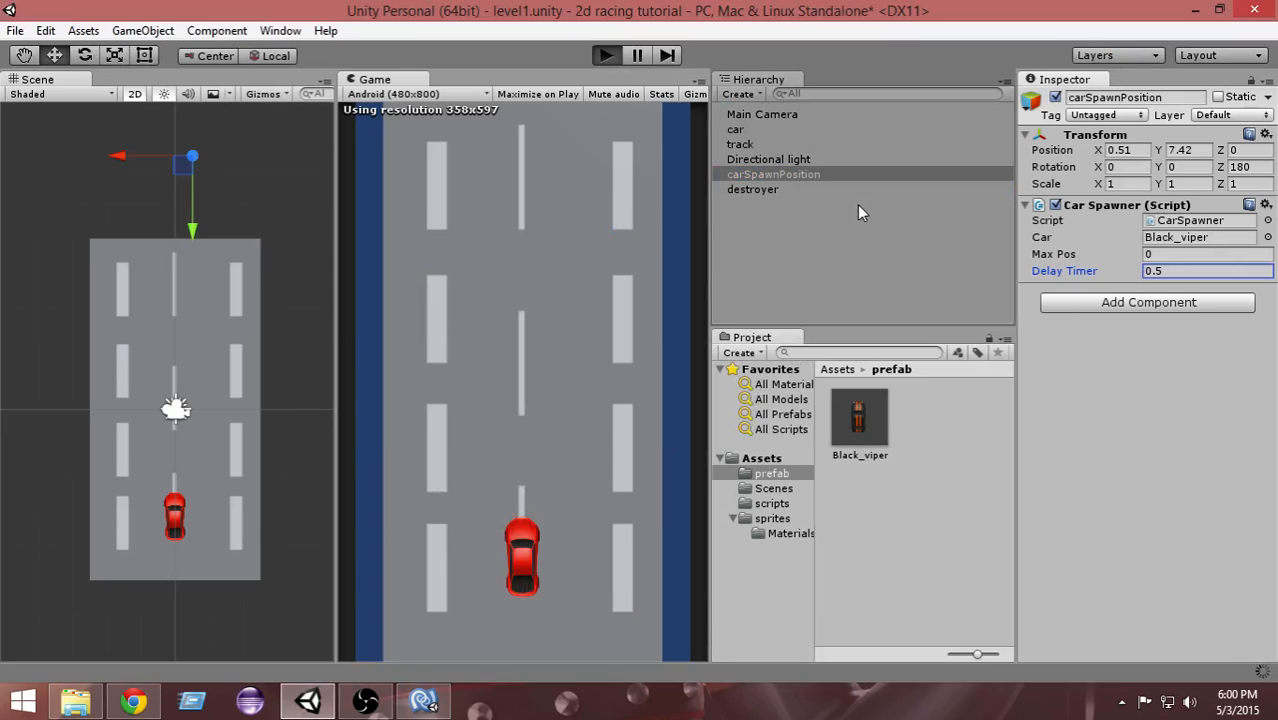
{"action": "left_click", "coordinate": [606, 56]}
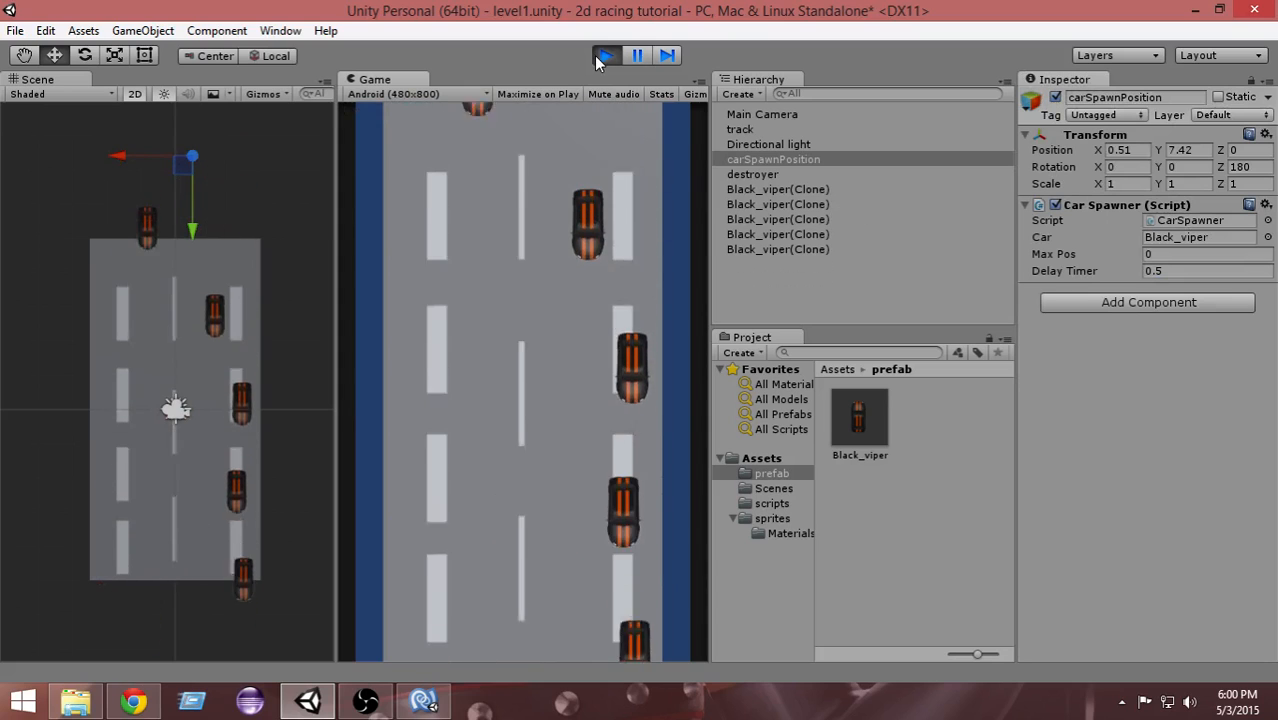
{"action": "left_click", "coordinate": [604, 56]}
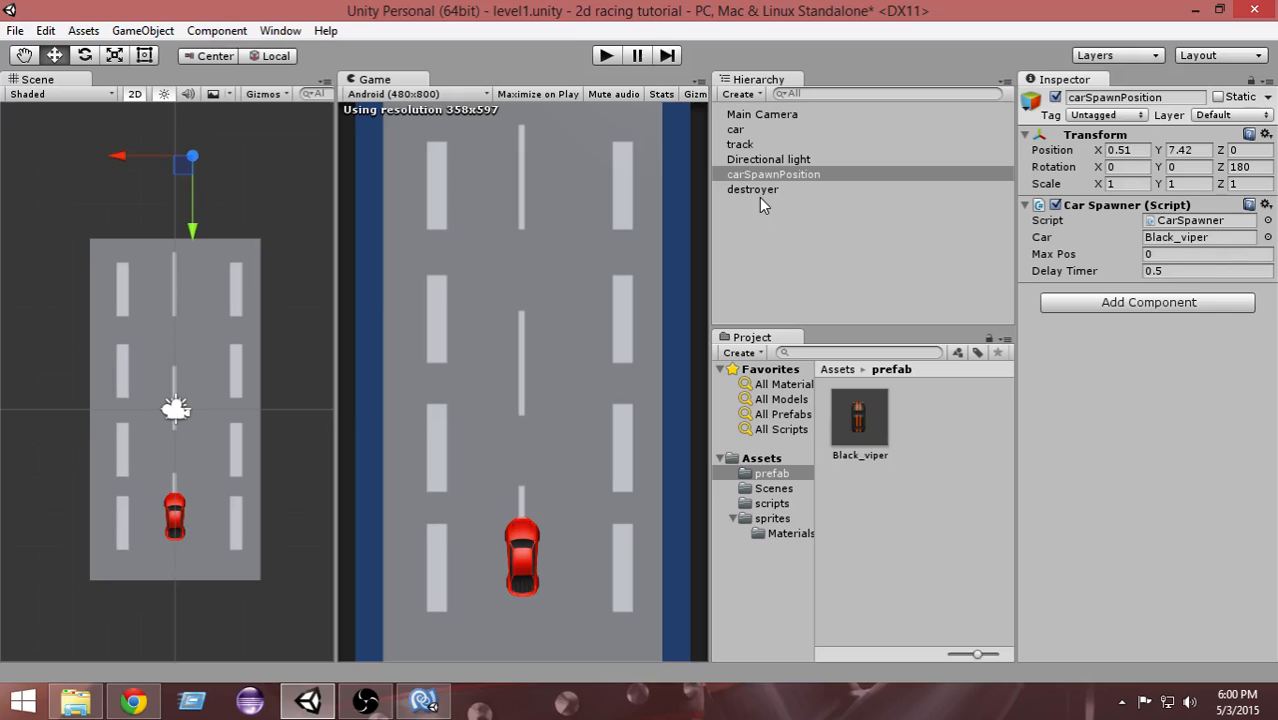
Set the Black_viper prefab's Enemy Car Move Speed to 8 and play-test it.
{"action": "left_click", "coordinate": [860, 414]}
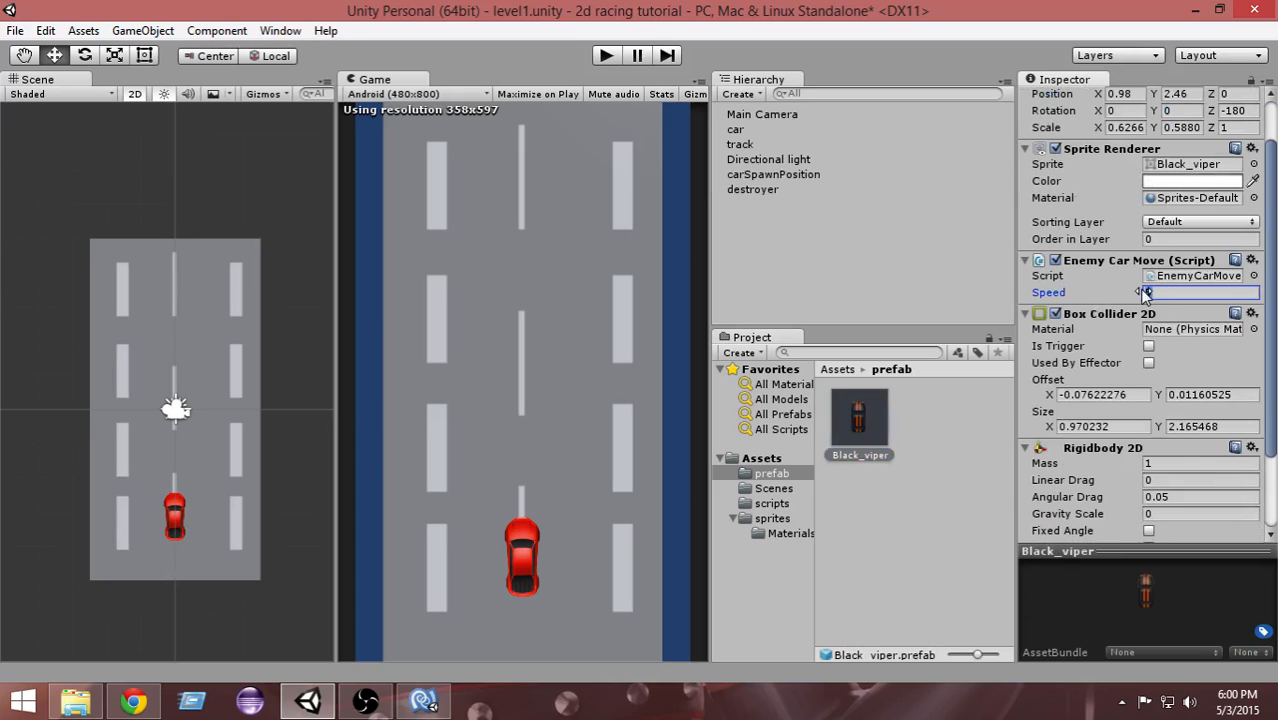
{"action": "type", "text": "8"}
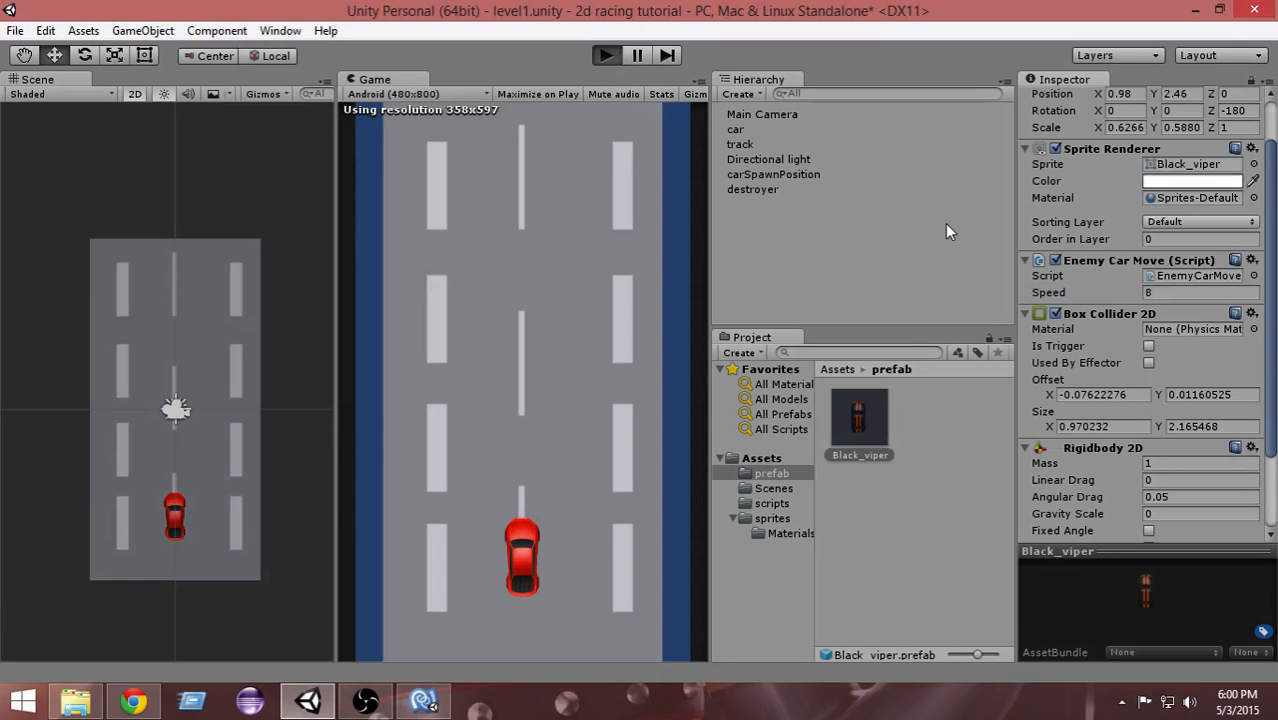
{"action": "left_click", "coordinate": [604, 56]}
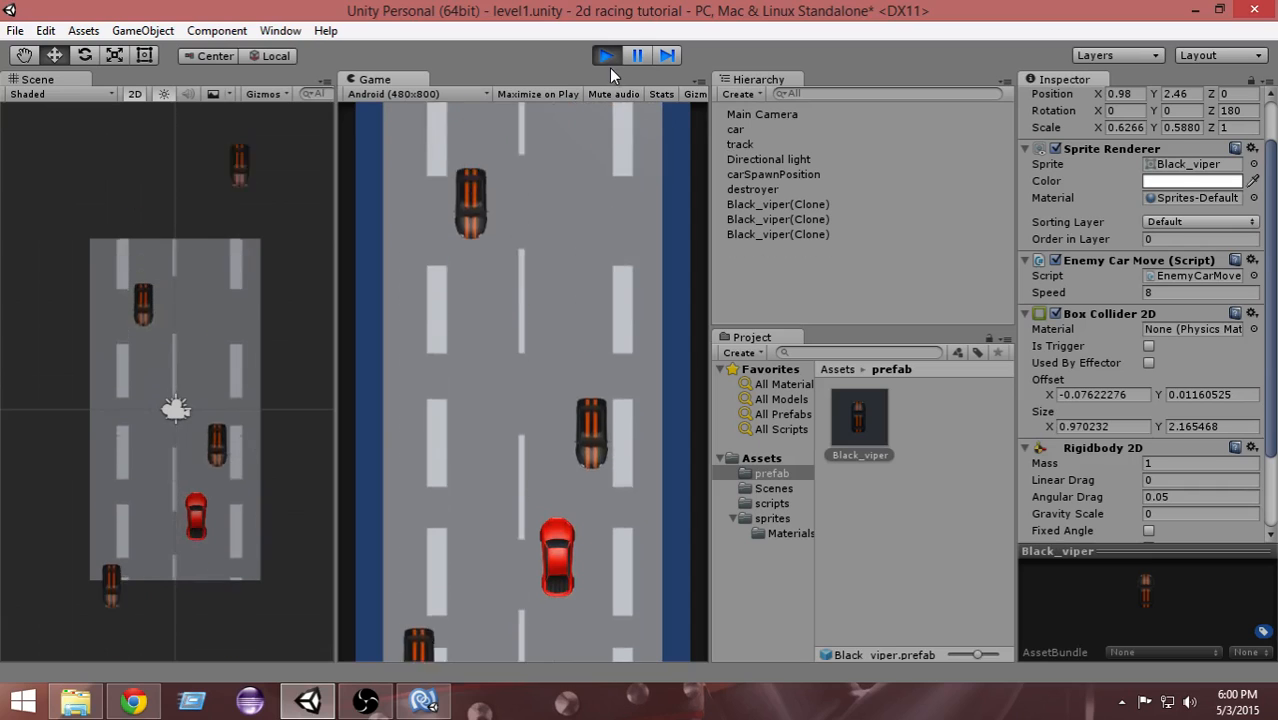
{"action": "left_click", "coordinate": [606, 56]}
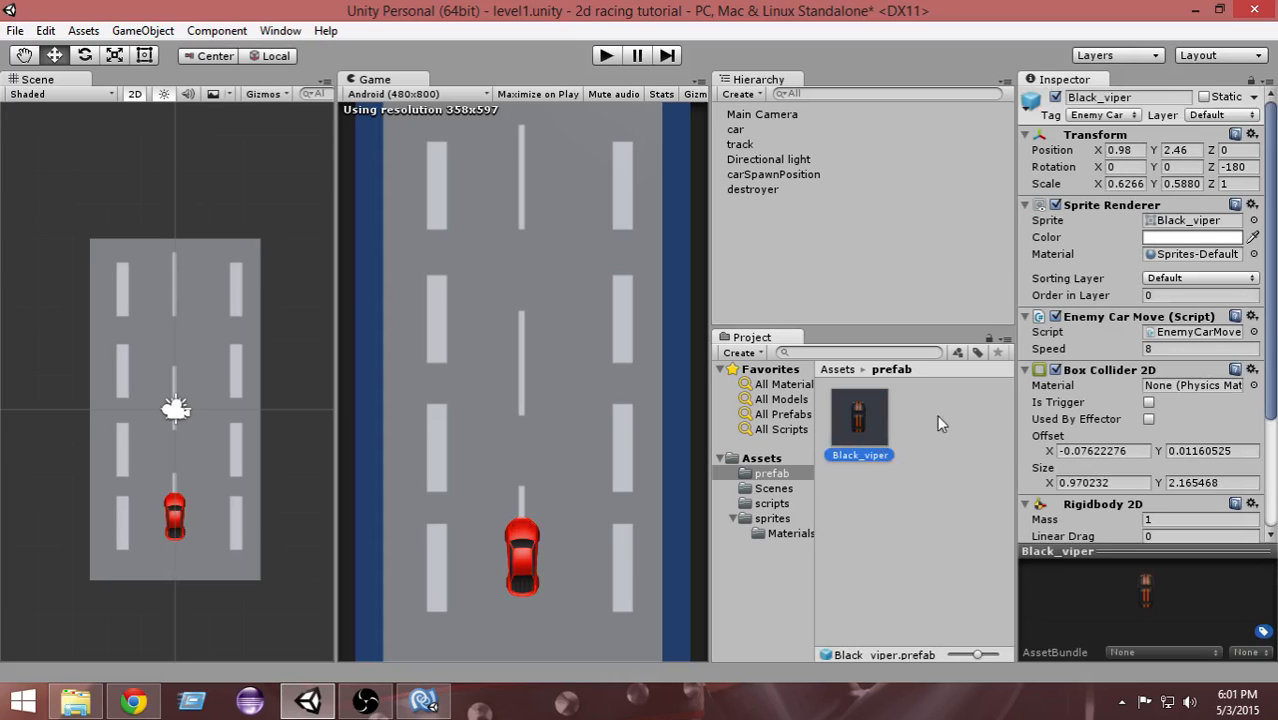
Re-check the enemy speed value and run another test to watch the enemy cars move.
{"action": "scroll", "scroll_direction": "down", "scroll_amount": 3}
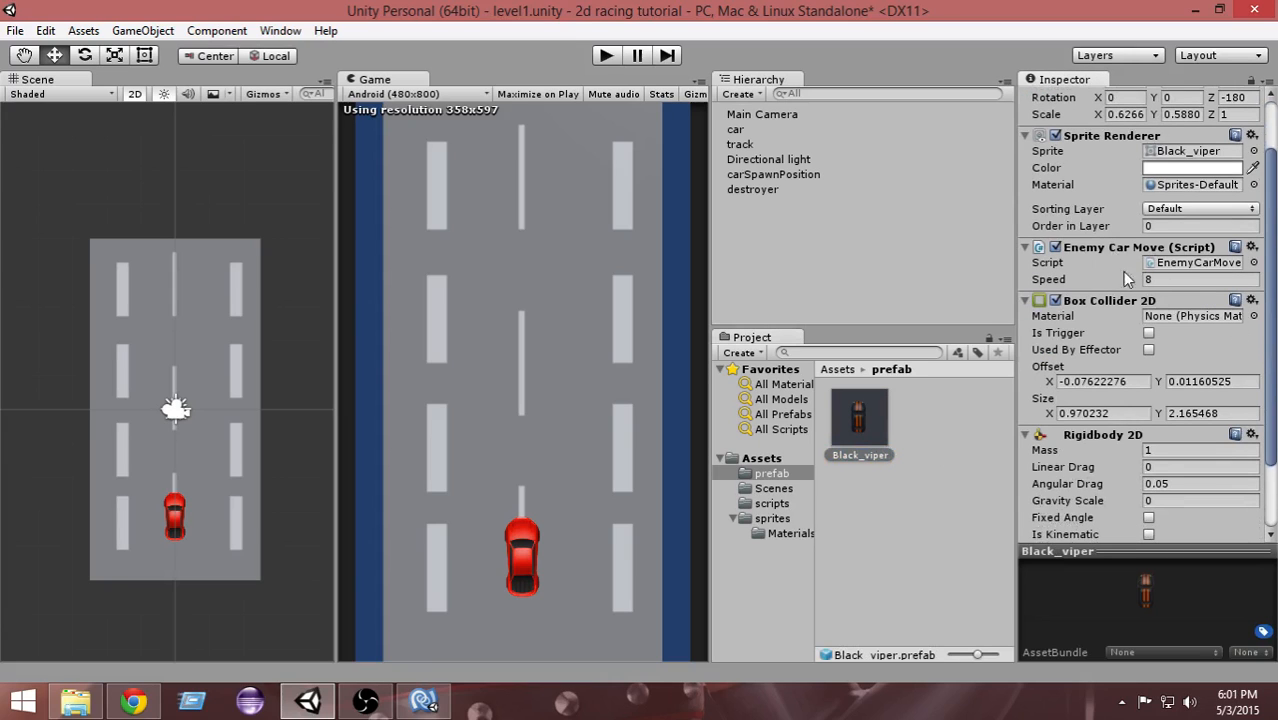
{"action": "mouse_move", "coordinate": [1188, 258]}
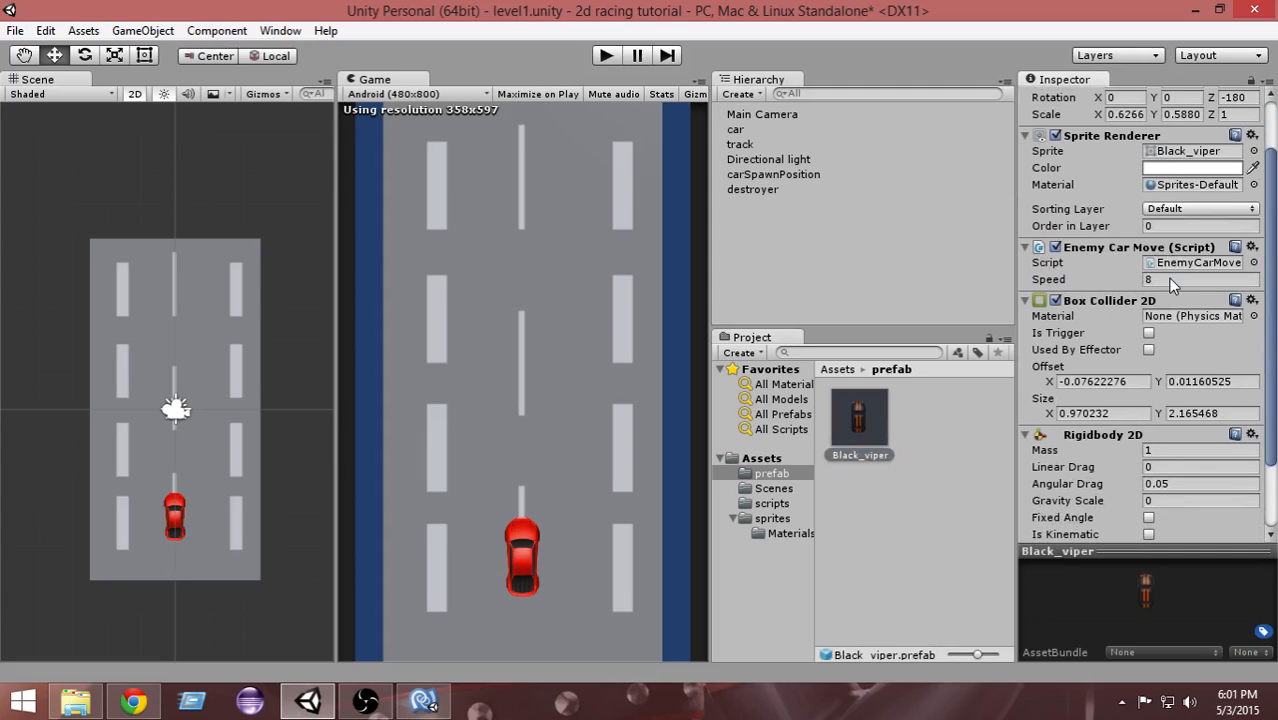
{"action": "left_click", "coordinate": [1200, 280]}
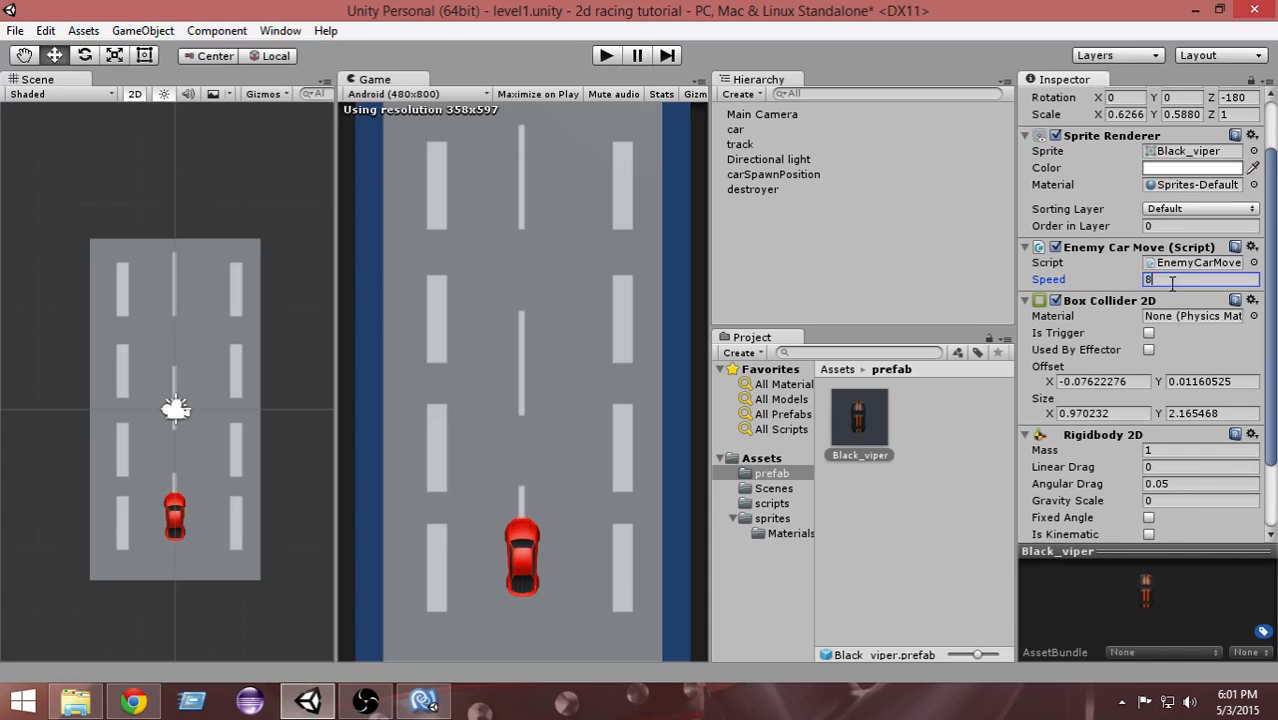
{"action": "left_click", "coordinate": [604, 56]}
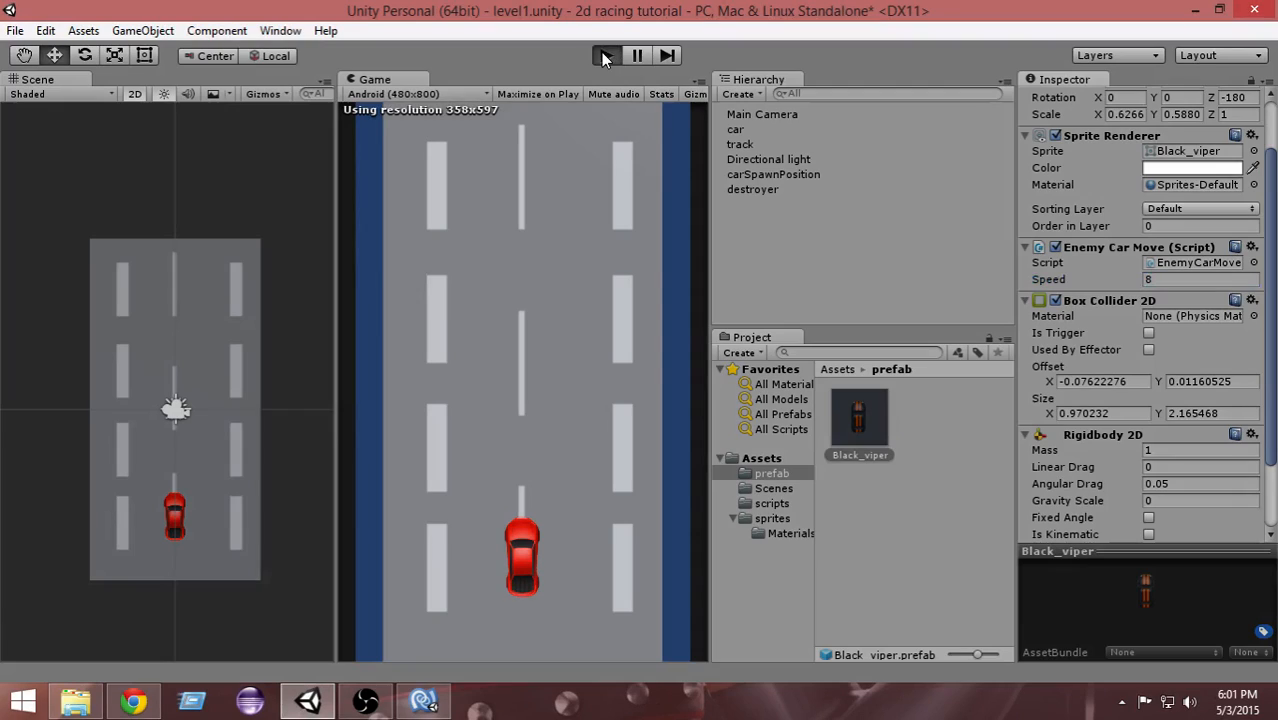
{"action": "left_click", "coordinate": [604, 56]}
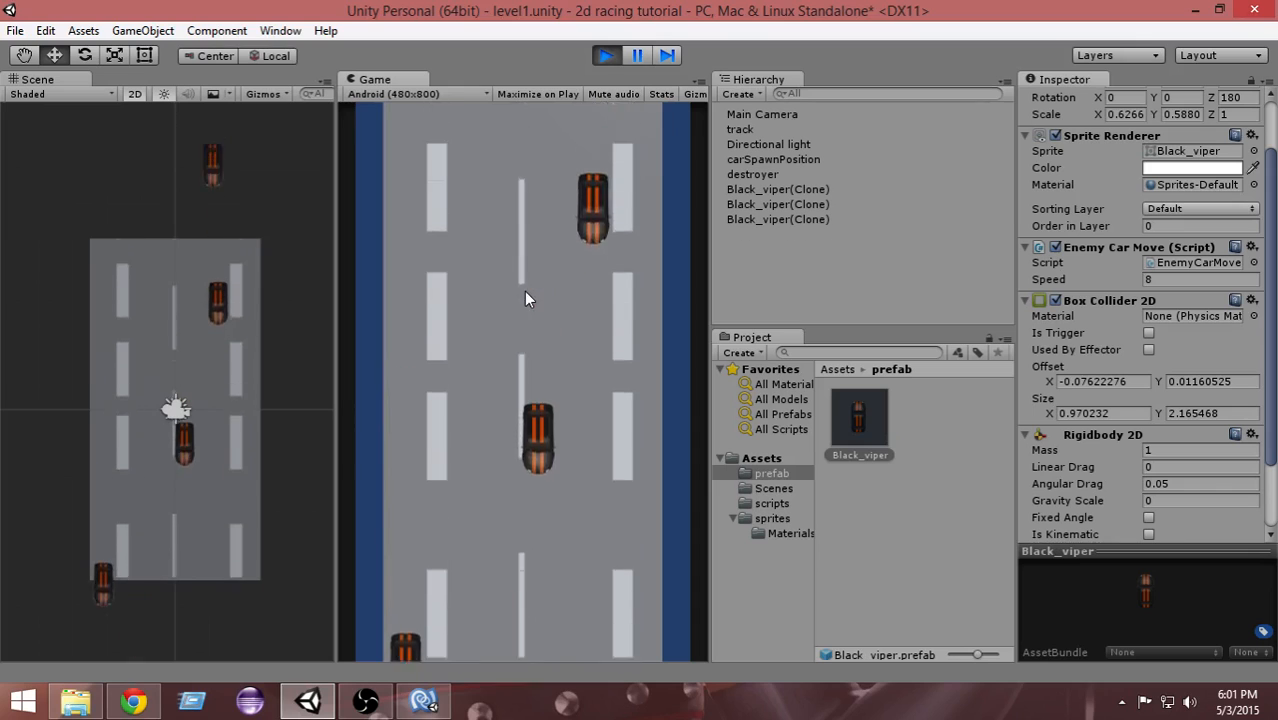
{"action": "left_click", "coordinate": [604, 56]}
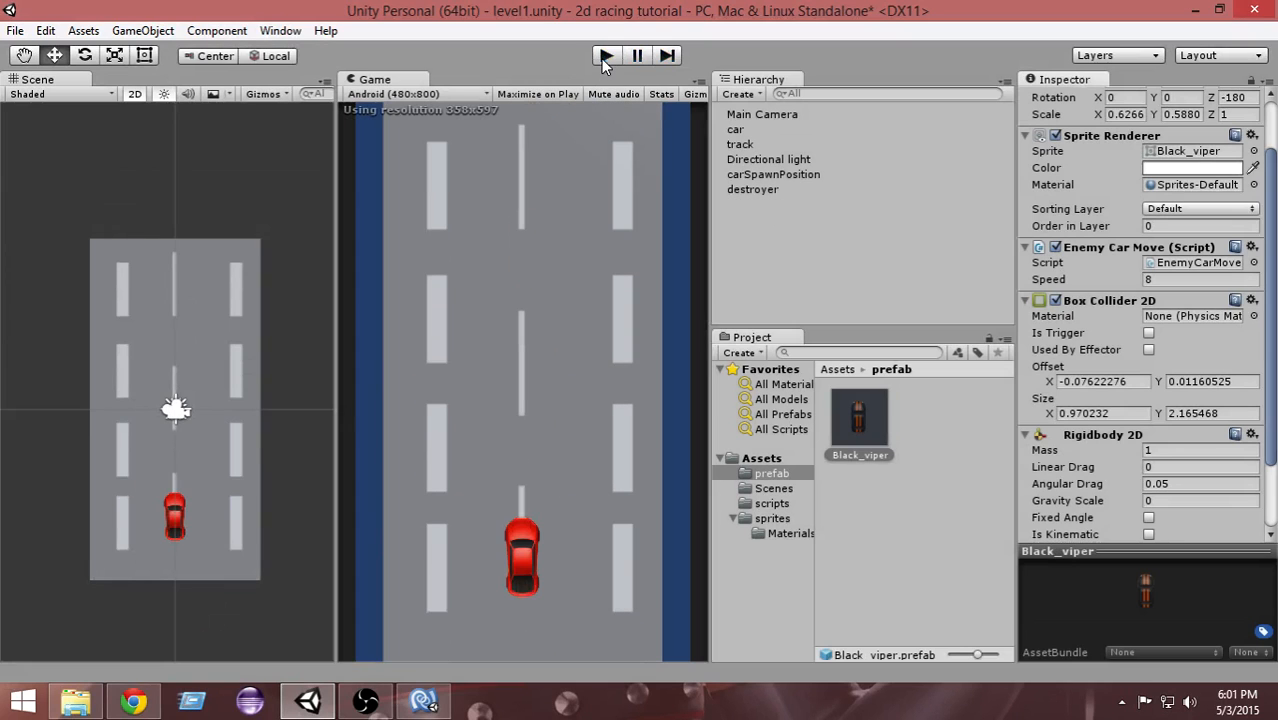
Set the track object's Track Move Speed to 1.5 and run the game.
{"action": "left_click", "coordinate": [740, 144]}
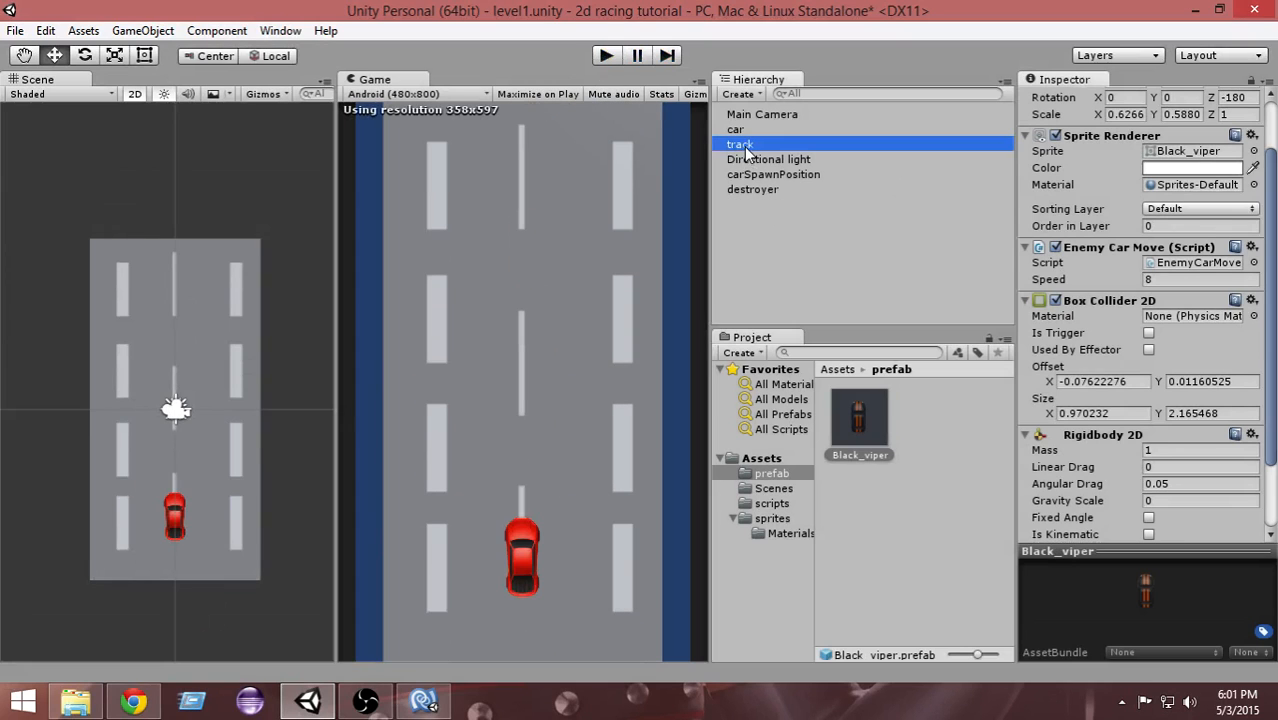
{"action": "left_click", "coordinate": [740, 144]}
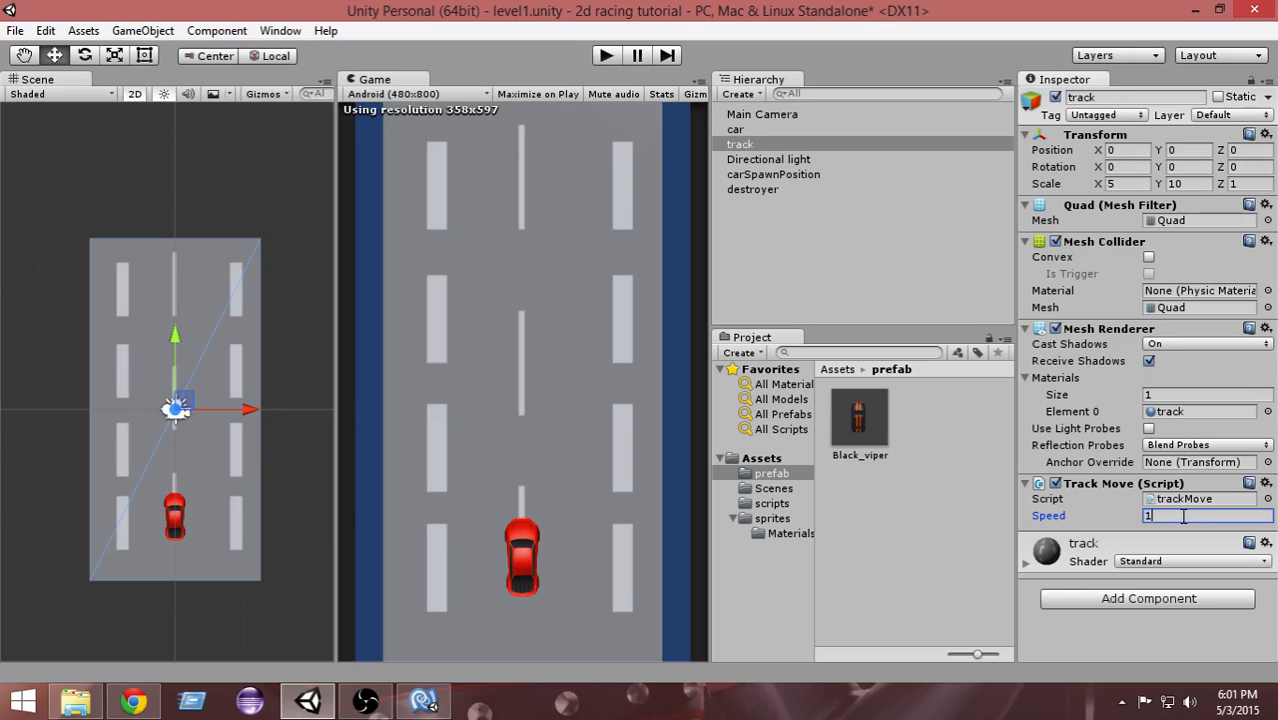
{"action": "type", "text": "1.5"}
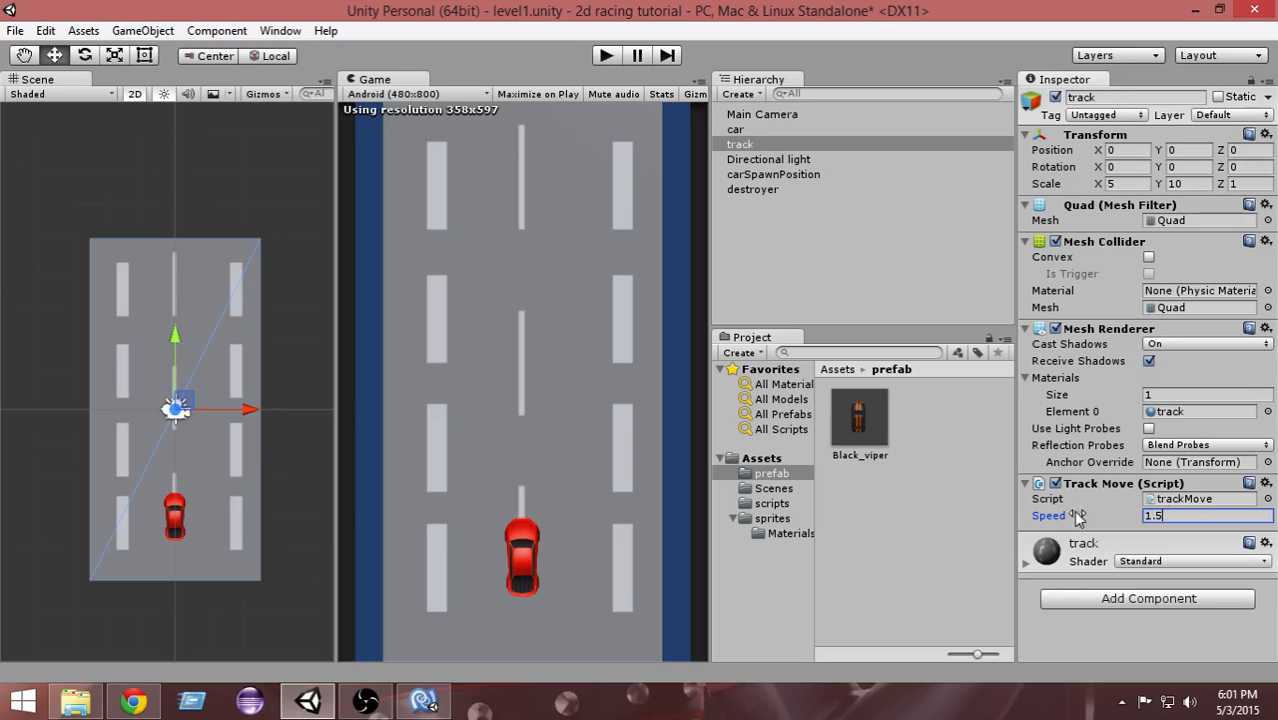
{"action": "mouse_move", "coordinate": [454, 408]}
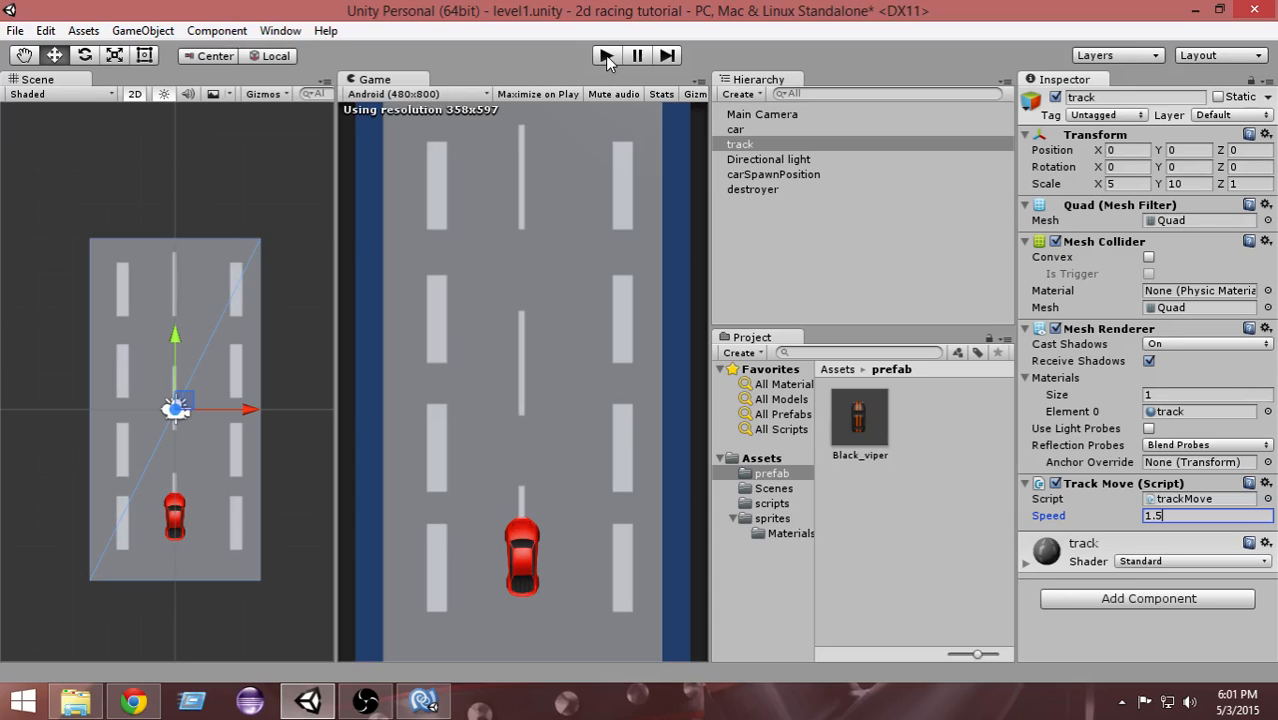
{"action": "left_click", "coordinate": [604, 56]}
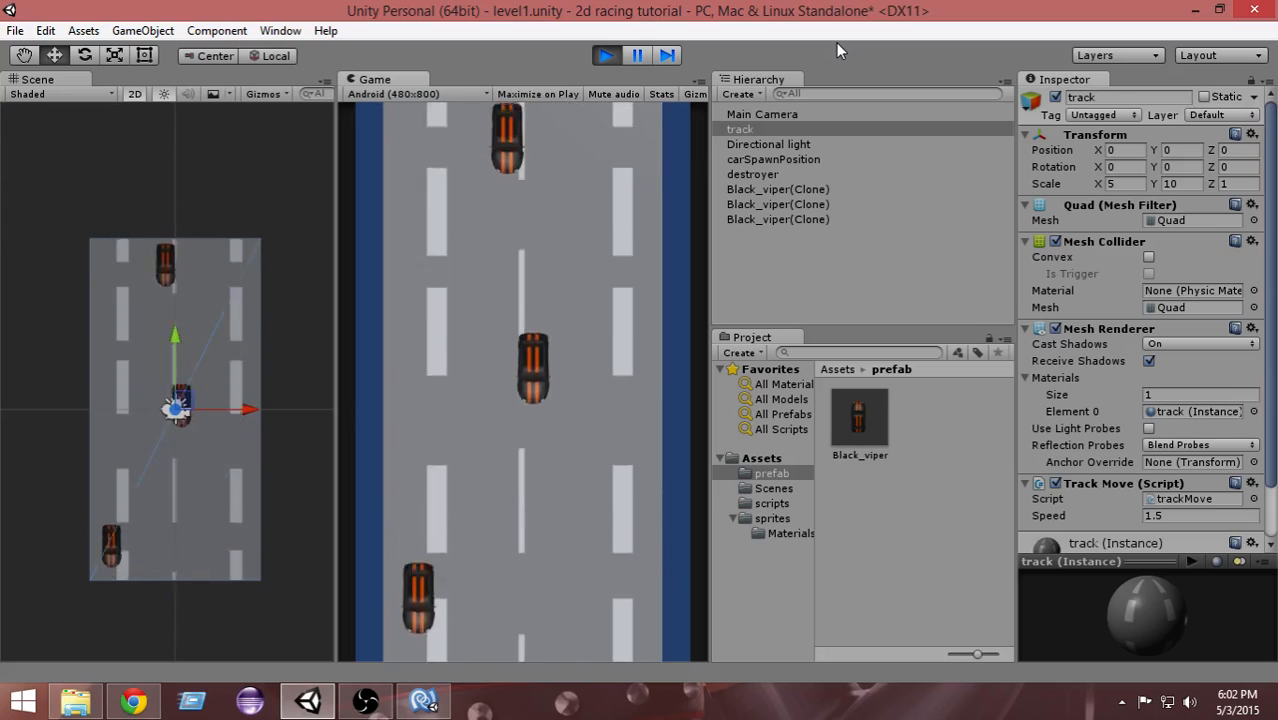
Stop the test, inspect Directional light and destroyer, and browse the sprites folder.
{"action": "left_click", "coordinate": [604, 56]}
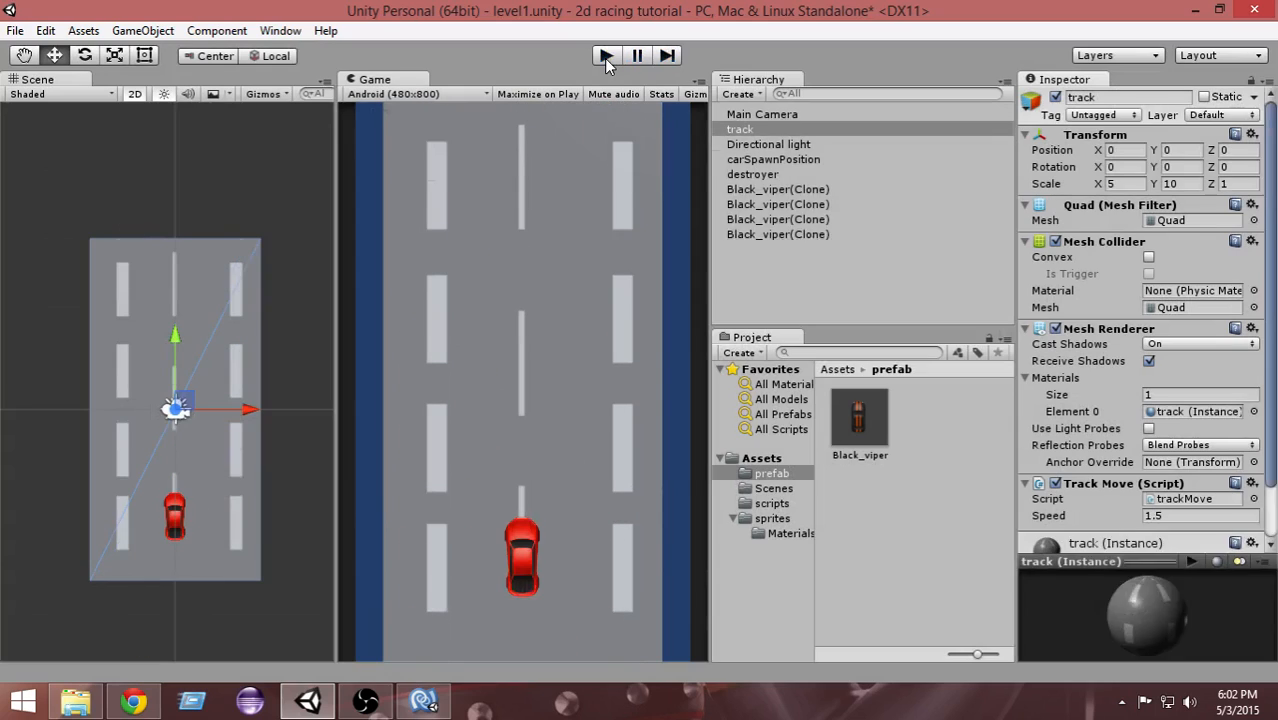
{"action": "left_click", "coordinate": [768, 160]}
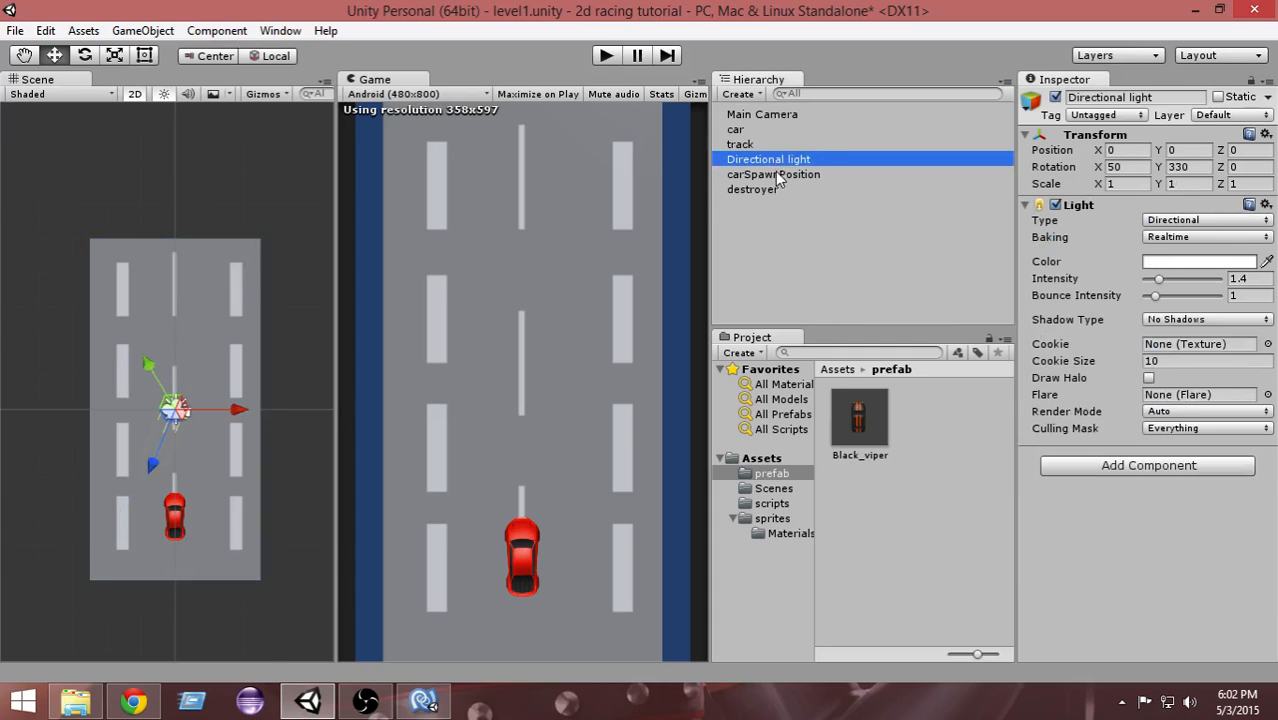
{"action": "left_click", "coordinate": [752, 188]}
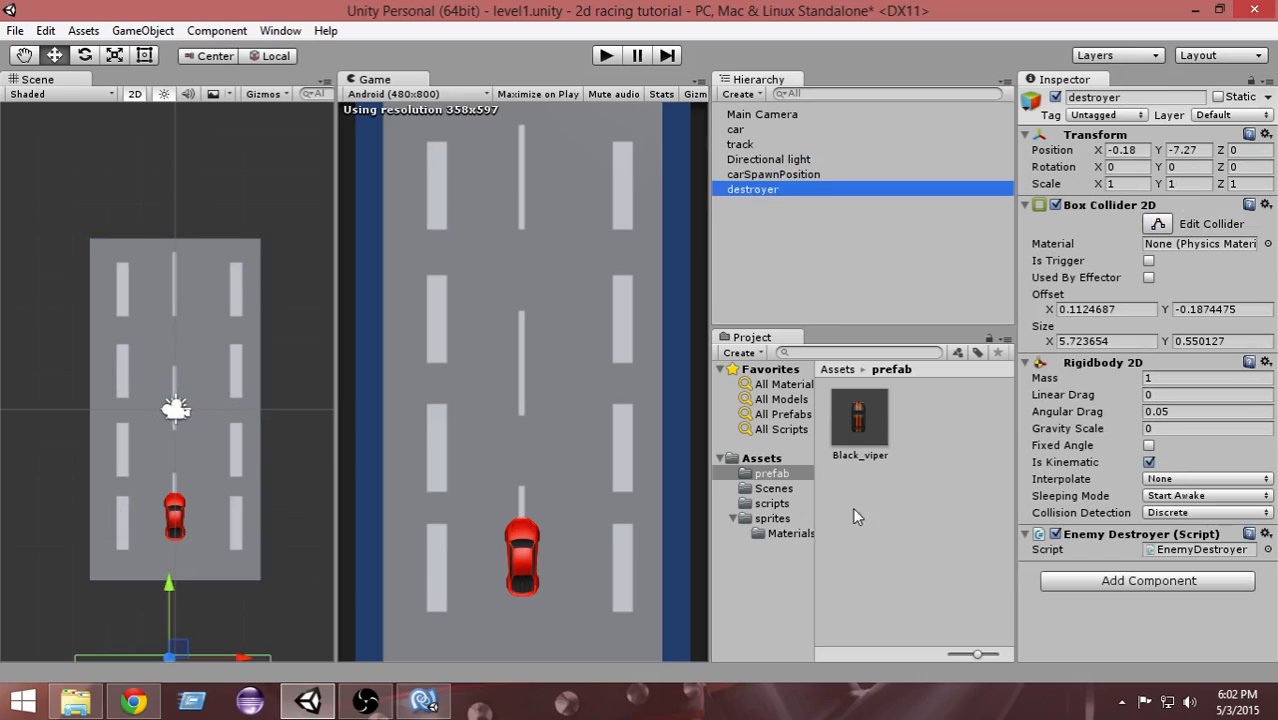
{"action": "left_click", "coordinate": [772, 518]}
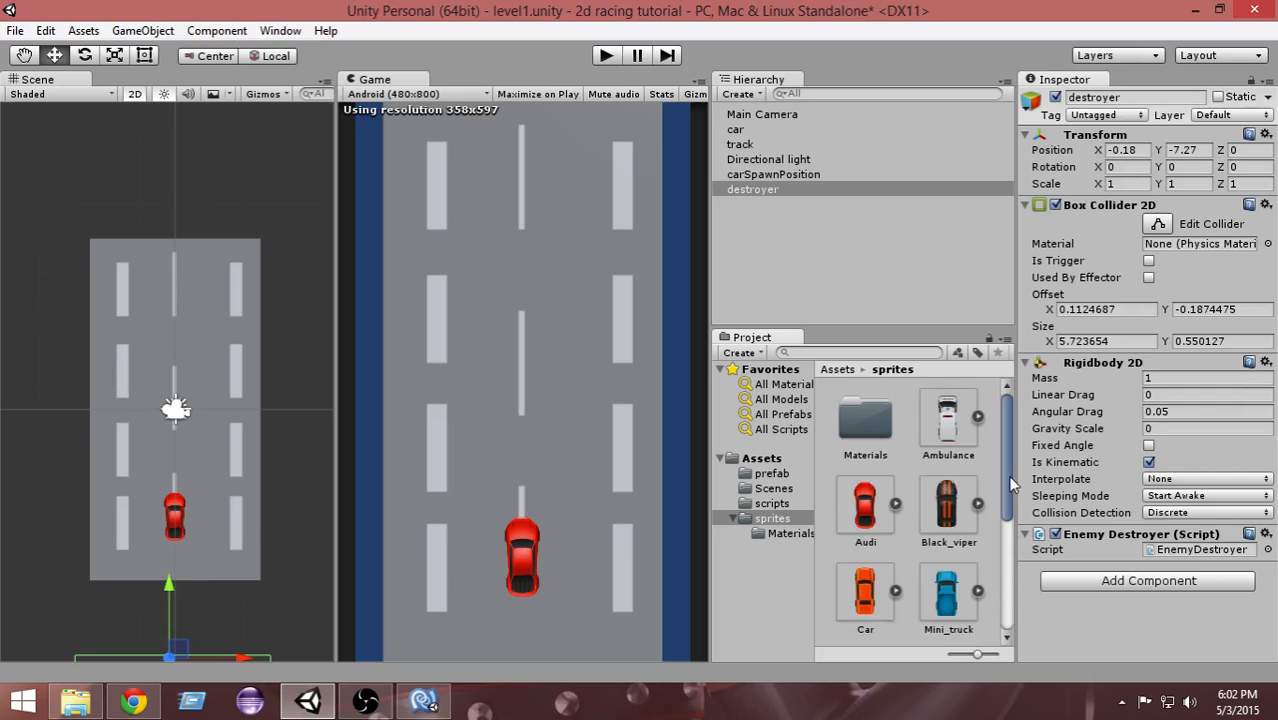
{"action": "scroll", "scroll_direction": "down", "scroll_amount": 3}
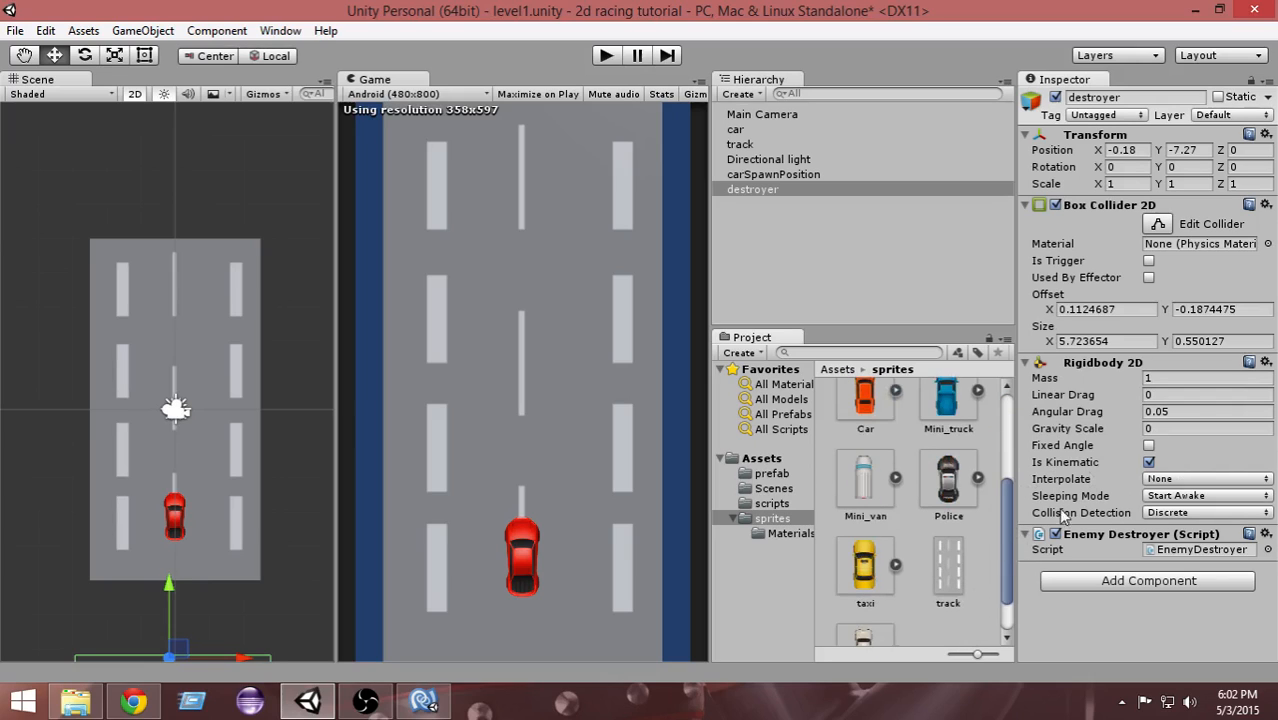
{"action": "scroll", "scroll_direction": "up", "scroll_amount": 3}
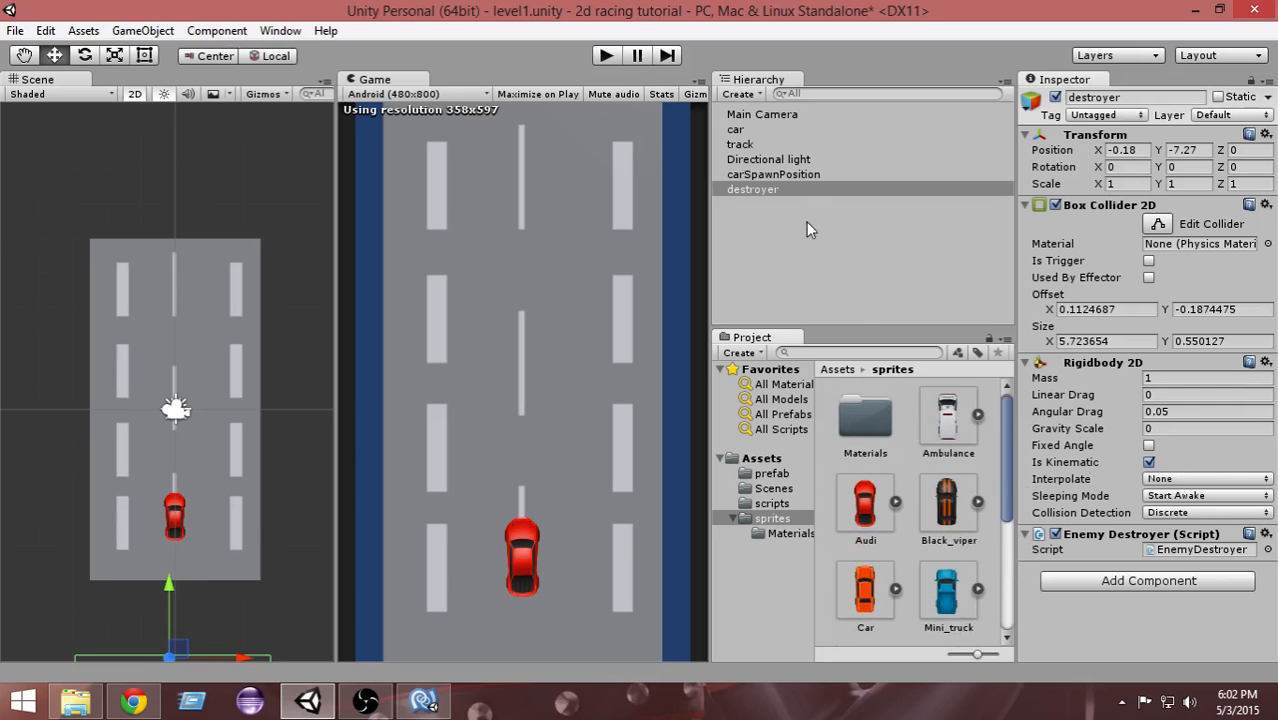
Review the destroyer and carSpawnPosition objects in the Inspector.
{"action": "left_click", "coordinate": [752, 188]}
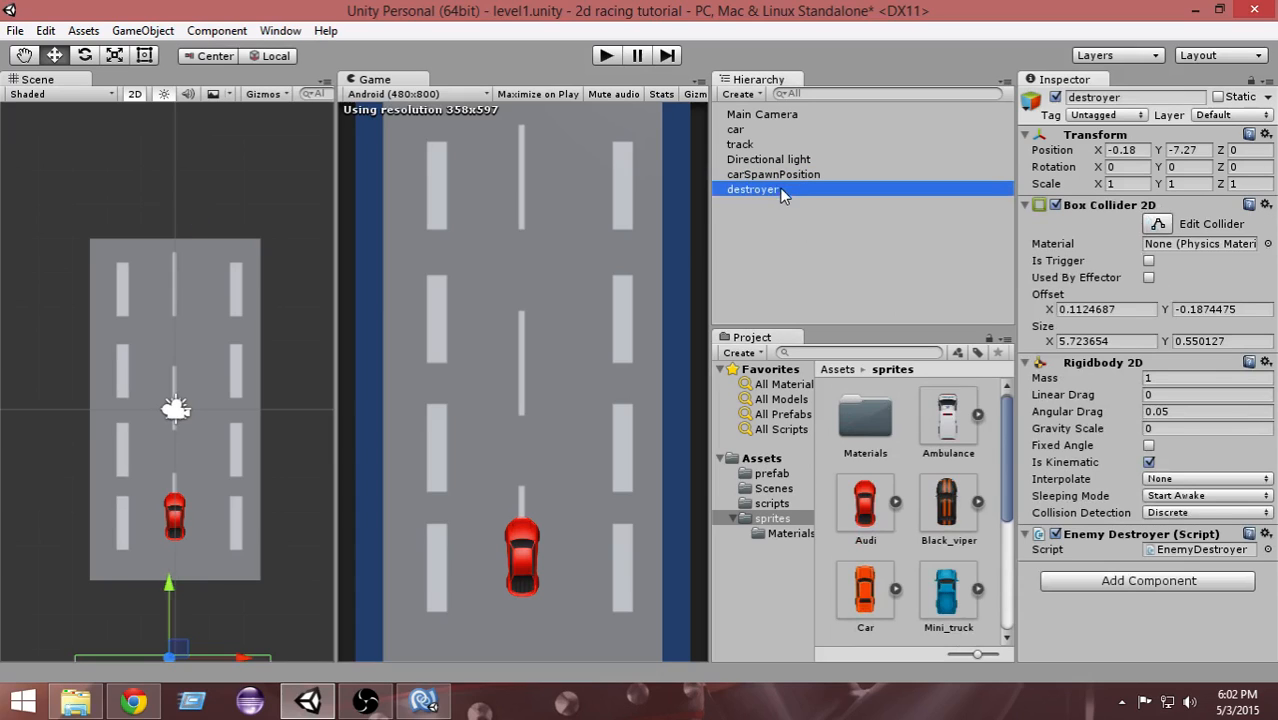
{"action": "left_click", "coordinate": [772, 174]}
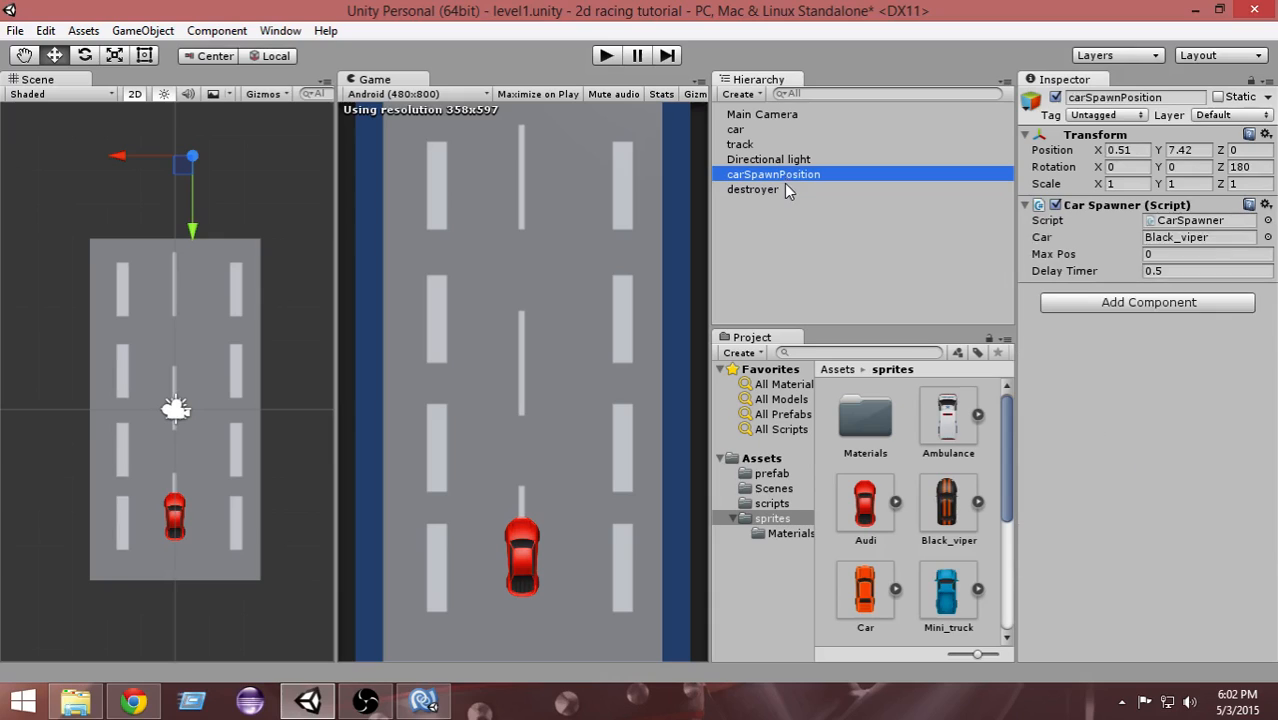
{"action": "left_click", "coordinate": [752, 188]}
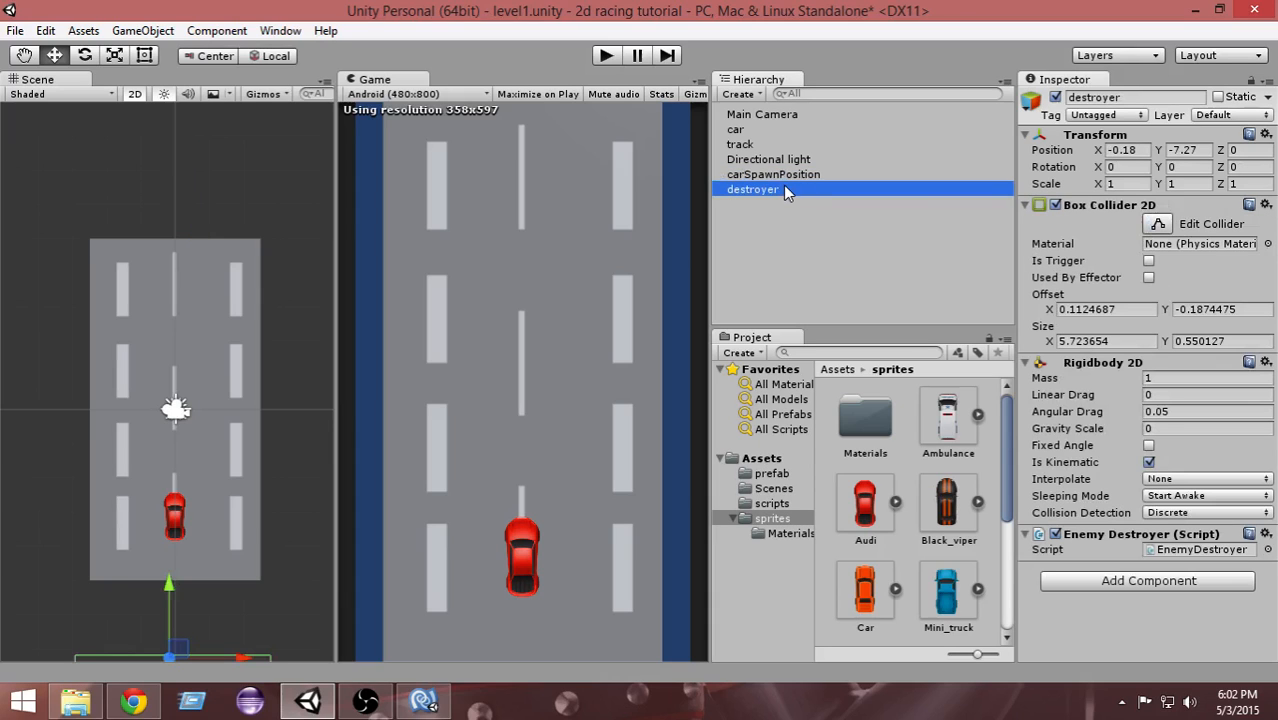
{"action": "mouse_move", "coordinate": [804, 224]}
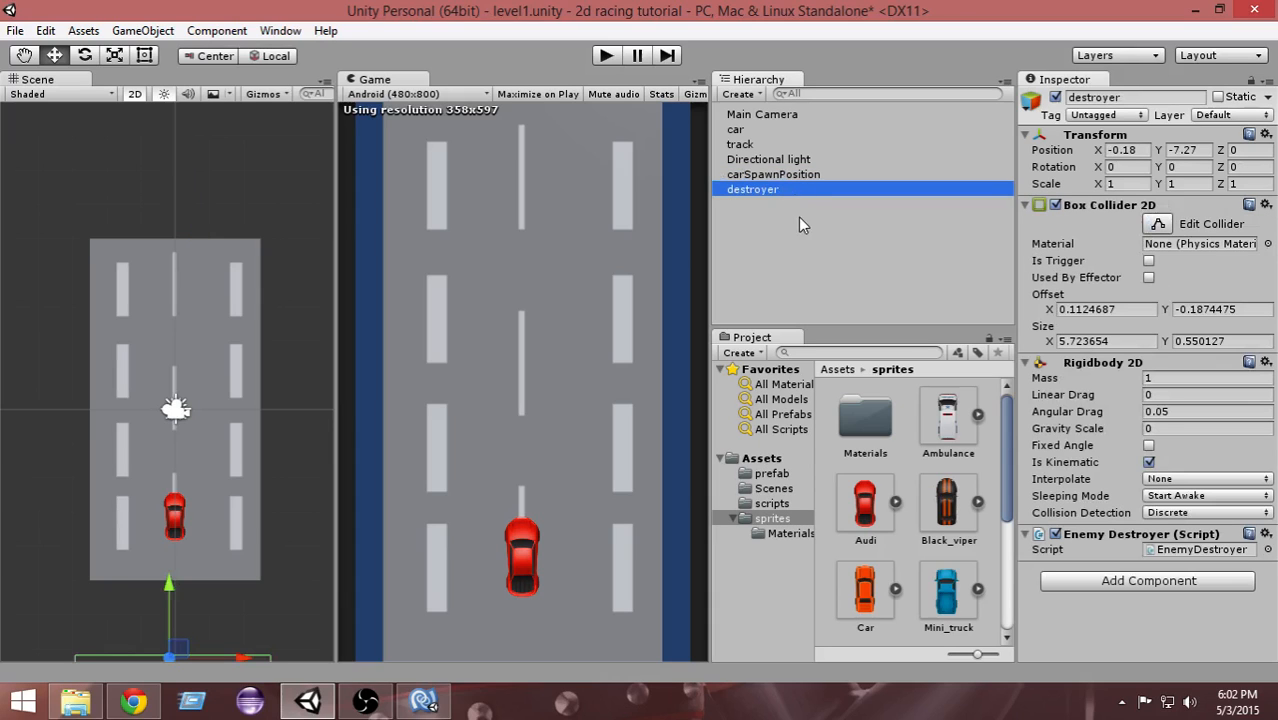